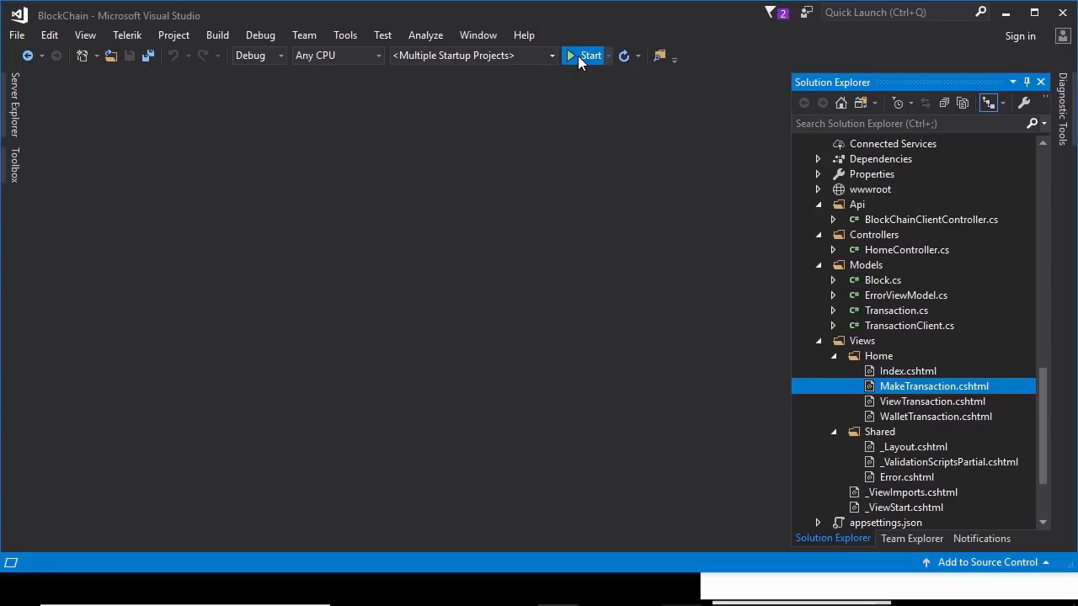
Step: Launch the BlockChain solution's startup projects from the Visual Studio toolbar
left_click(589, 55)
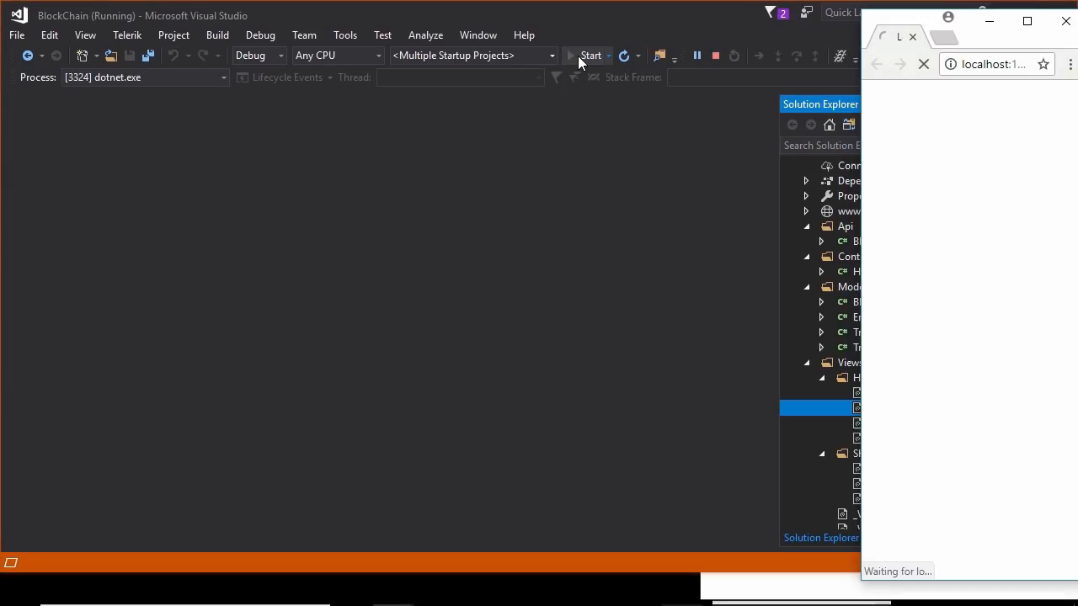
Step: Open the CoinBase block in a new tab, copy the 50-coin recipient address, and switch to the Client
left_click(589, 55)
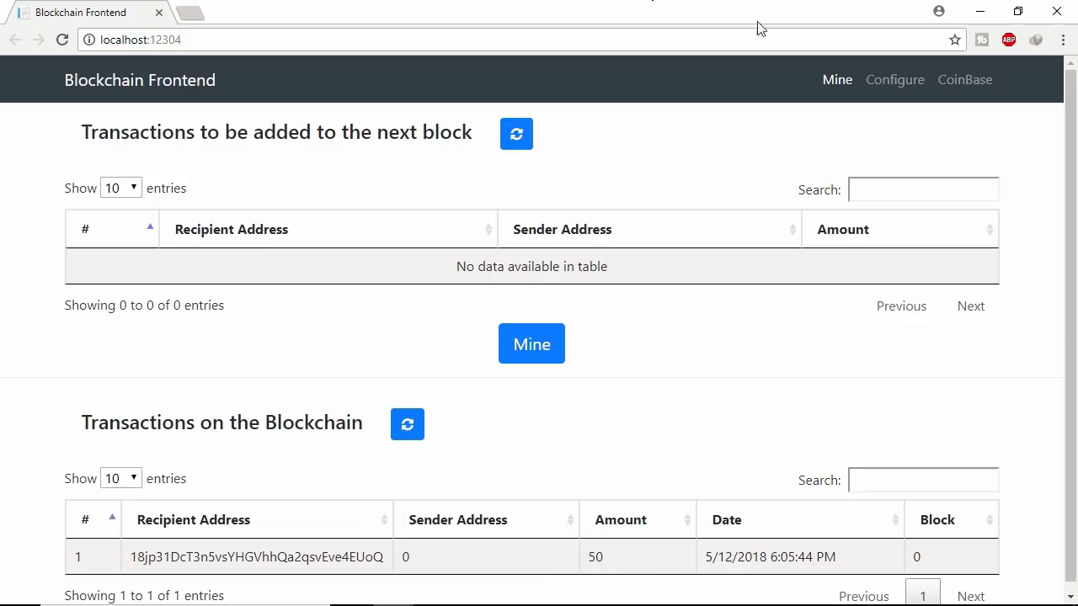
right_click(965, 79)
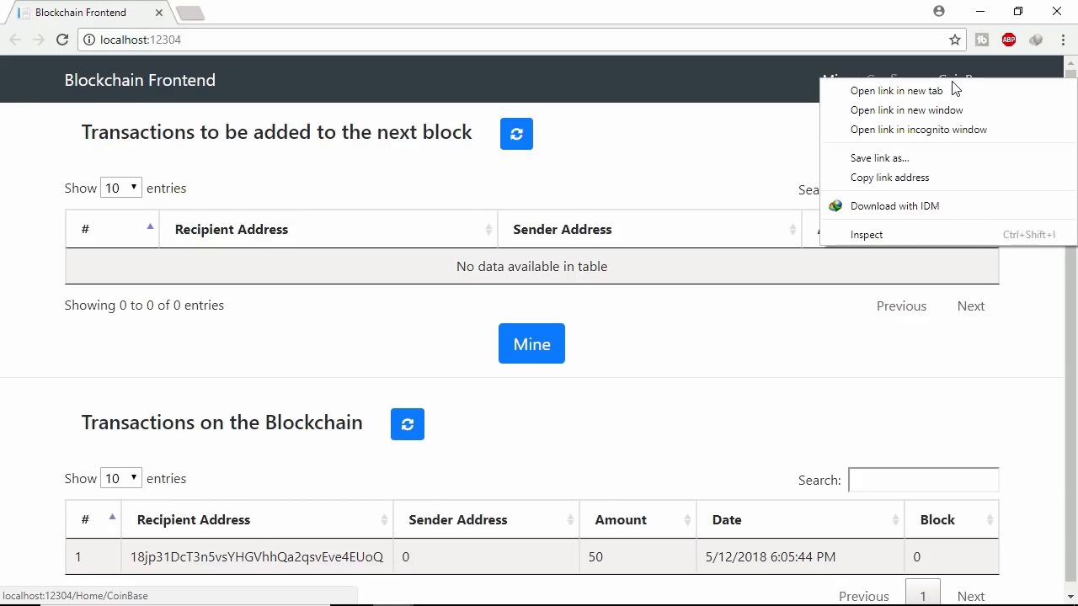
left_click(896, 90)
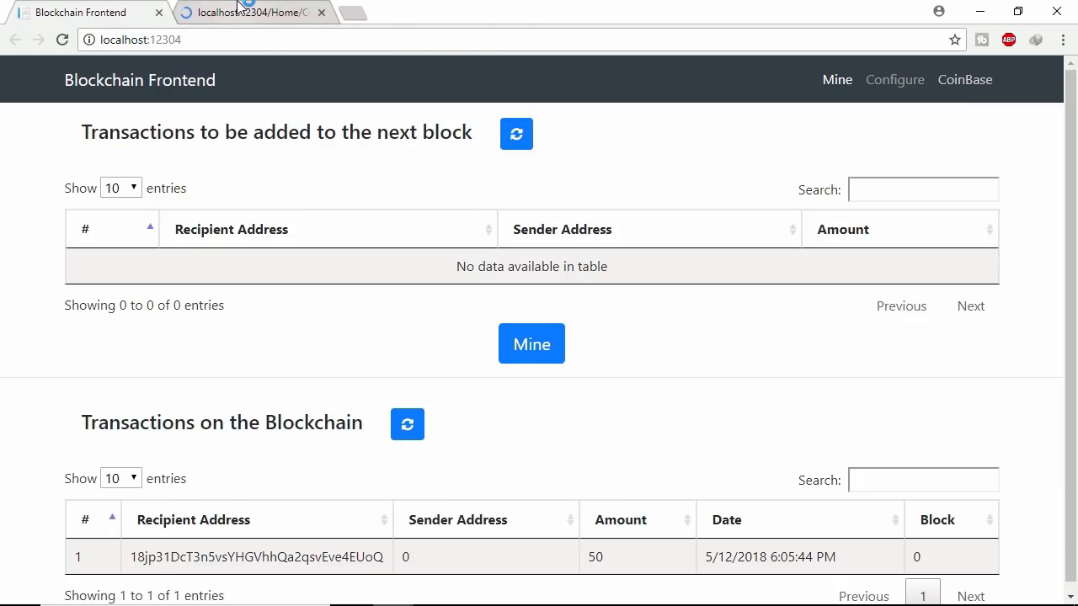
left_click(965, 80)
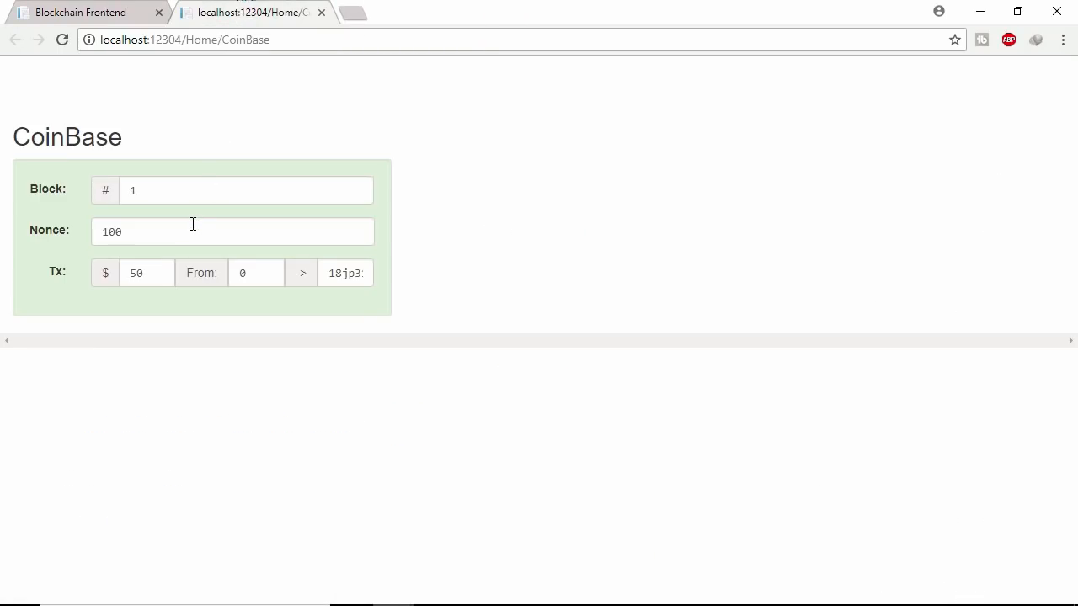
left_click(345, 273)
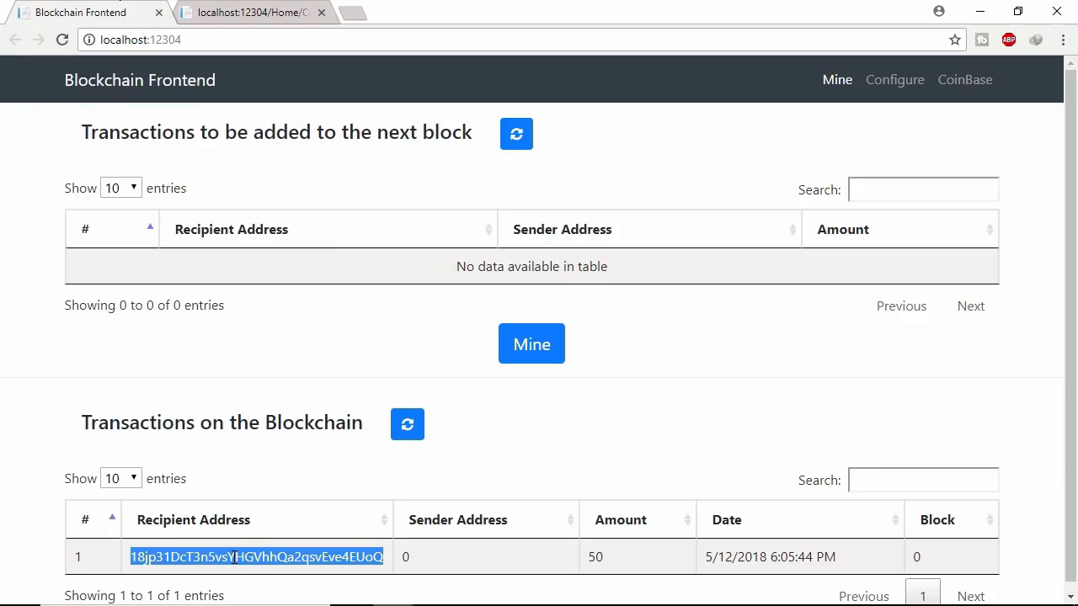
left_click(599, 588)
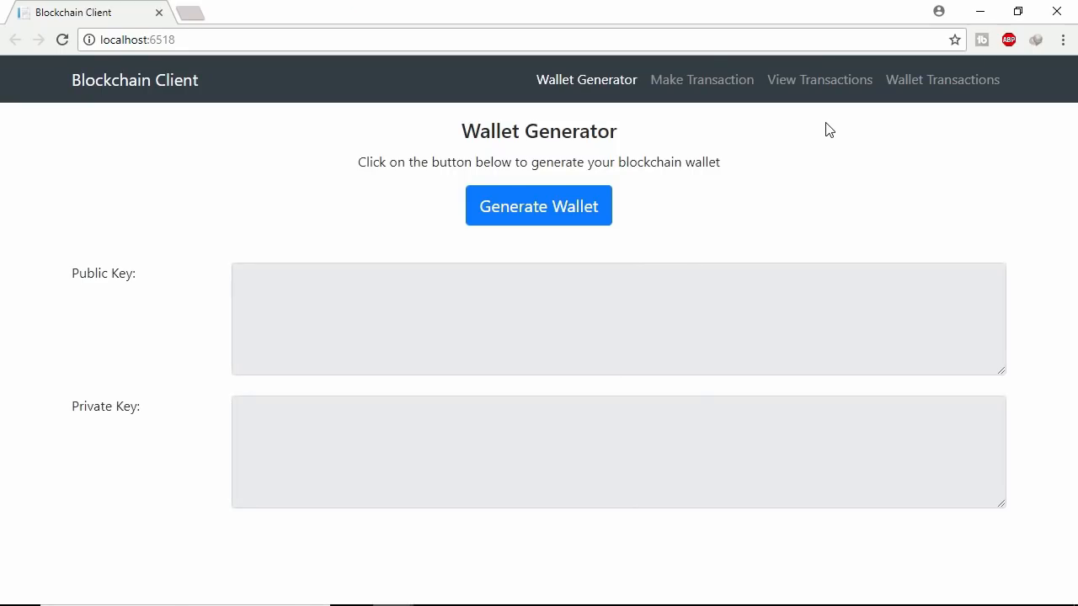
Step: Look up the copied coinbase address on Wallet Transactions in a new Client tab
right_click(942, 79)
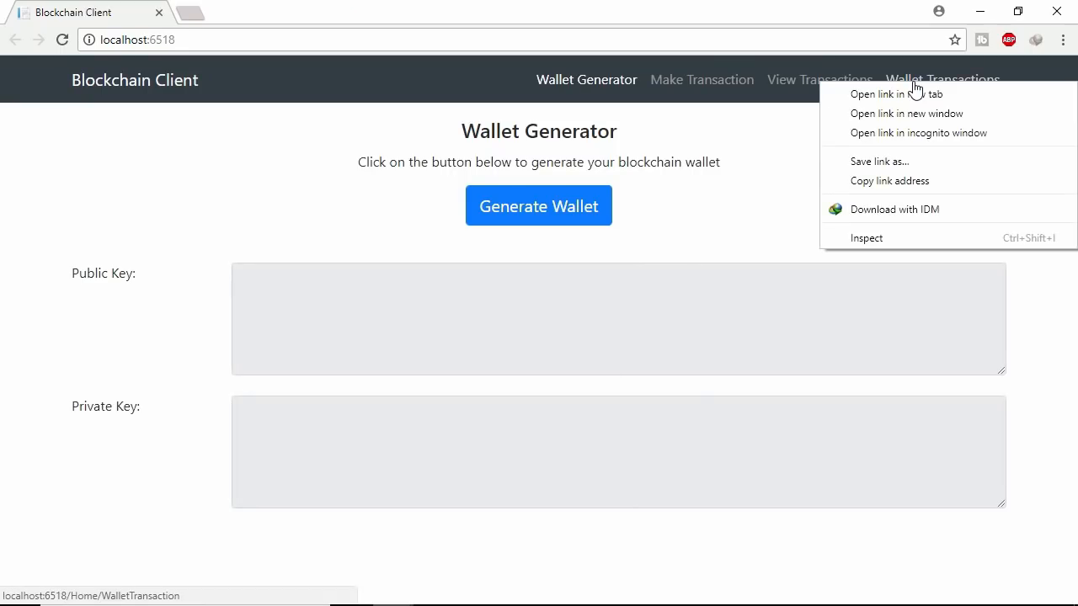
left_click(890, 93)
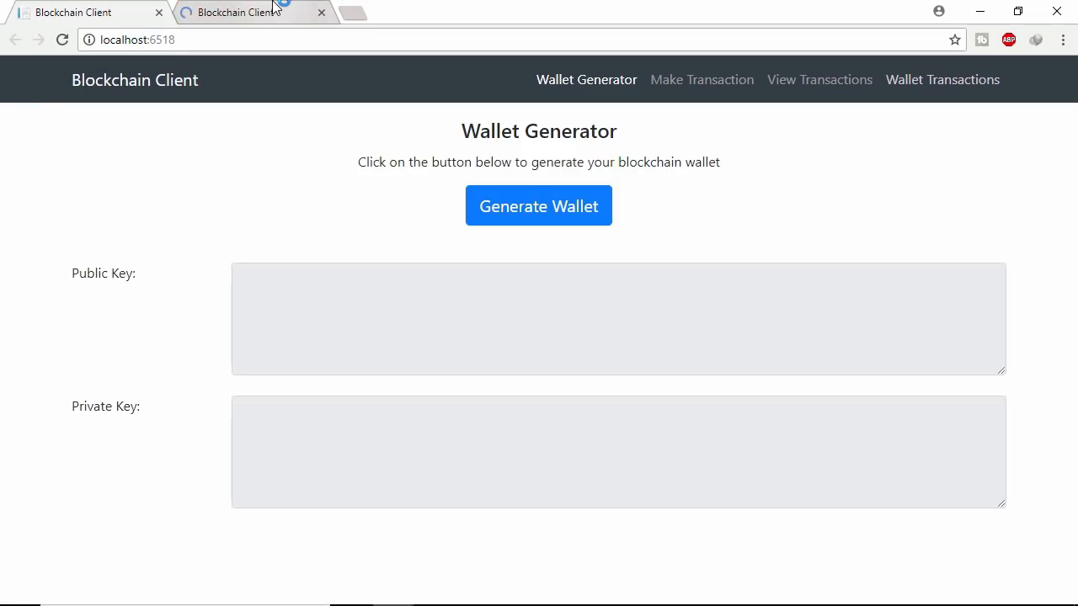
left_click(942, 79)
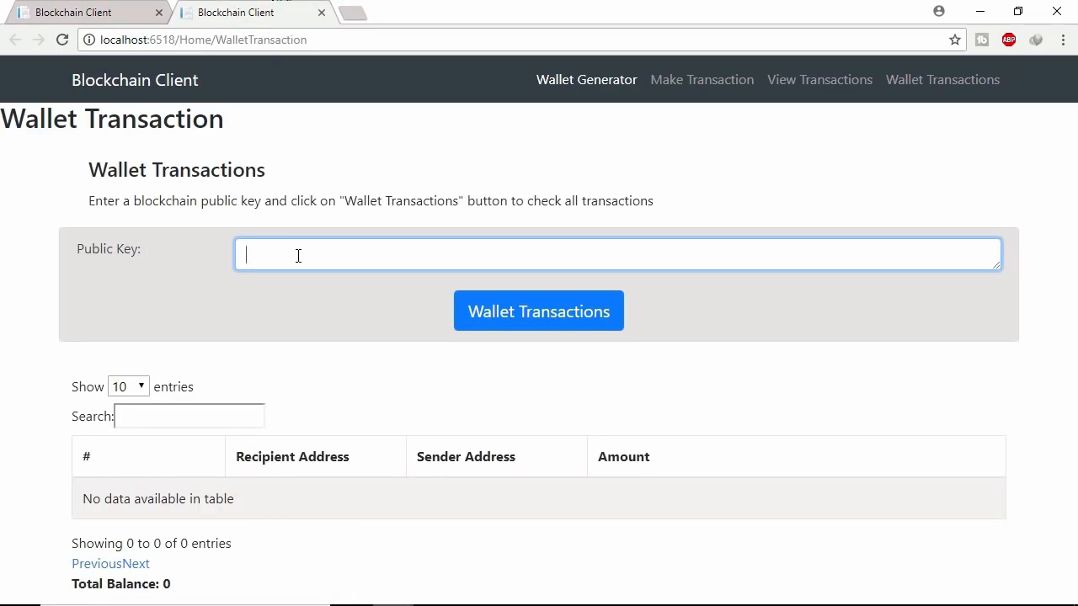
left_click(538, 311)
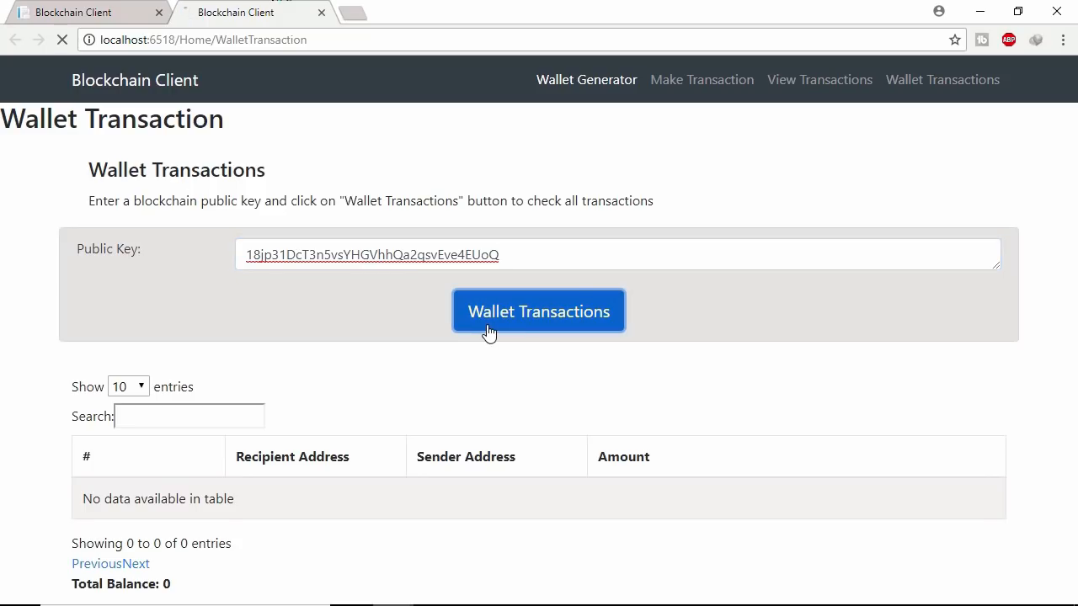
left_click(538, 311)
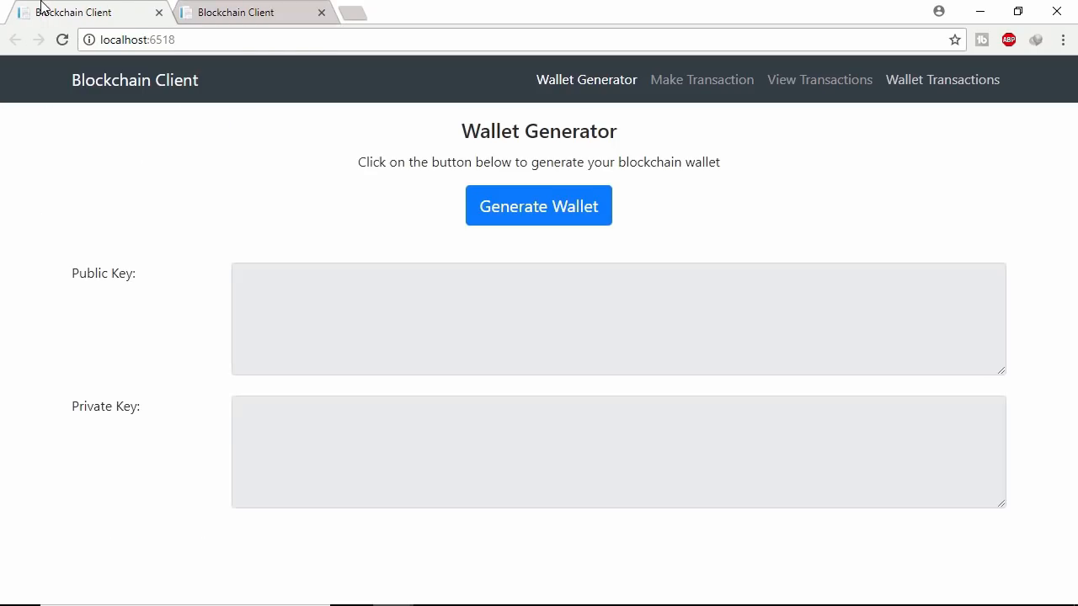
mouse_move(538, 206)
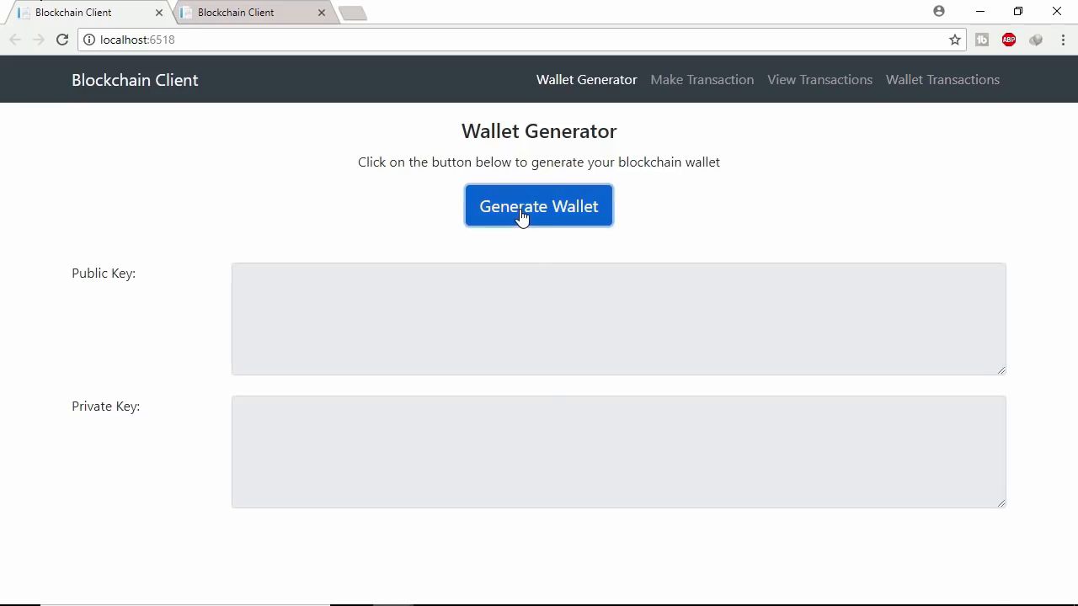
Step: Generate a new wallet key pair, select its public key, and bring up the Notepad wallet notes
left_click(537, 206)
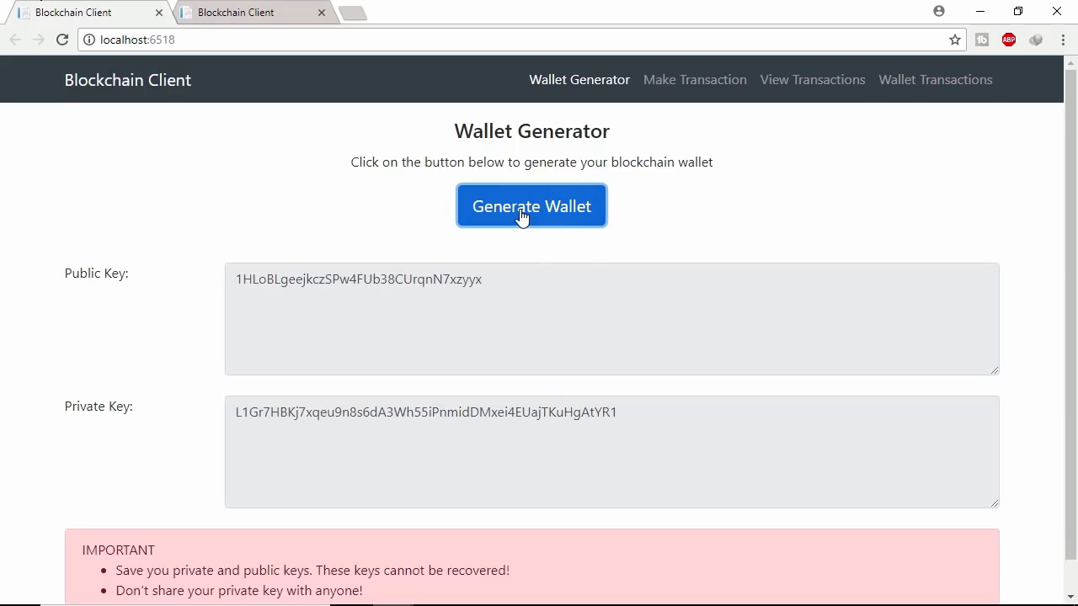
double_click(358, 279)
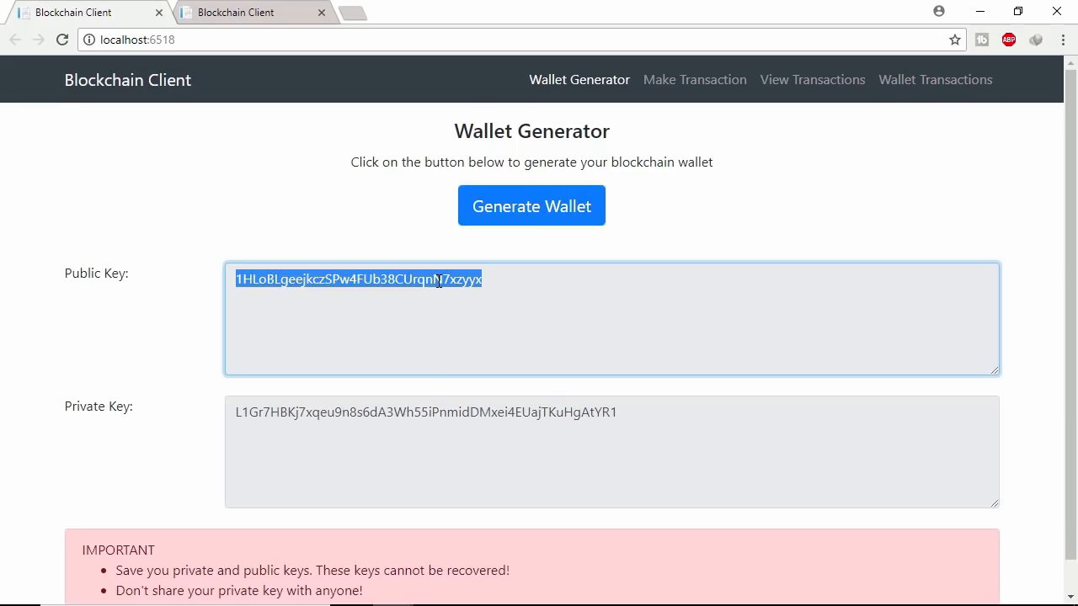
left_click(597, 588)
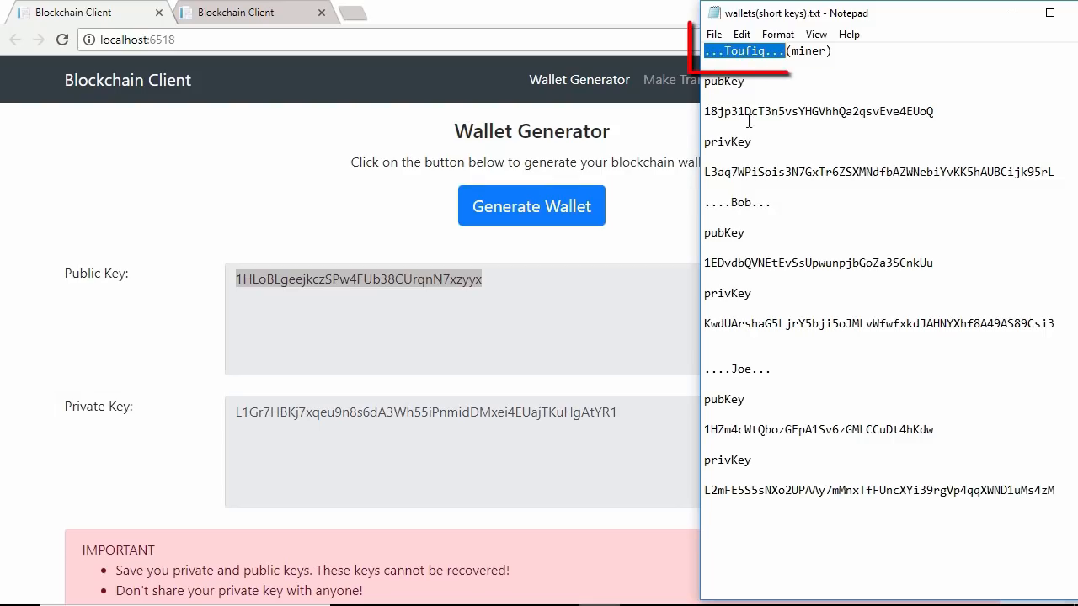
Step: Enter the miner's sender address and private key into the Make Transaction form
double_click(737, 202)
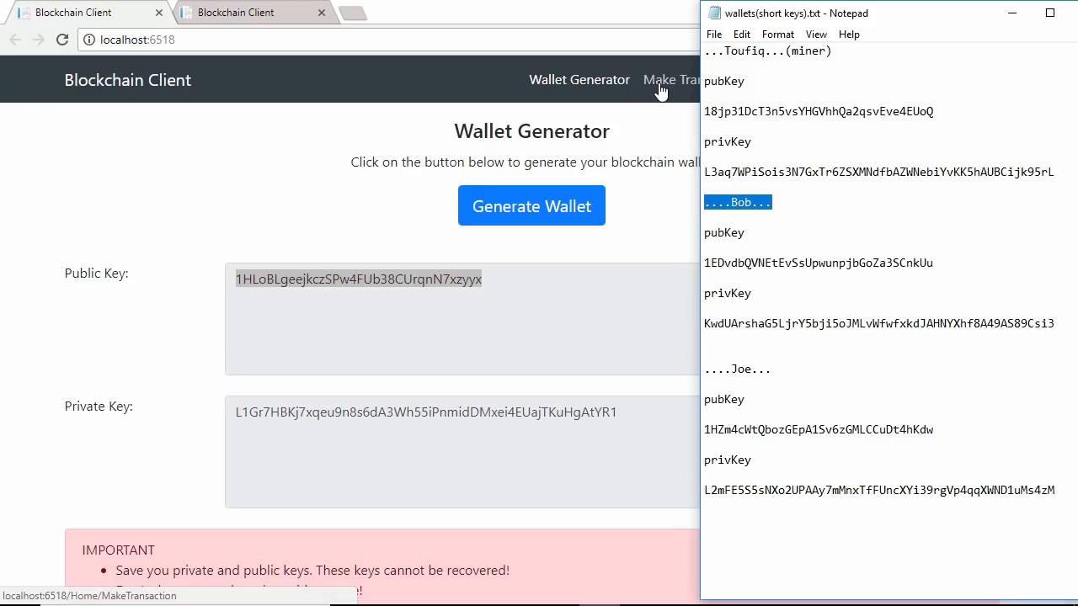
left_click(669, 79)
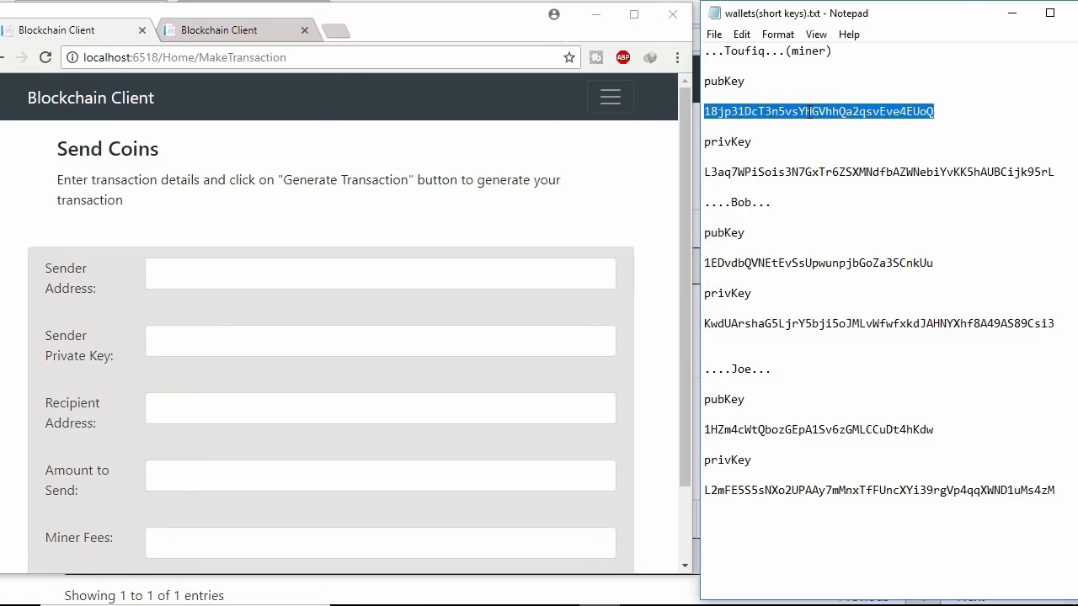
mouse_move(389, 262)
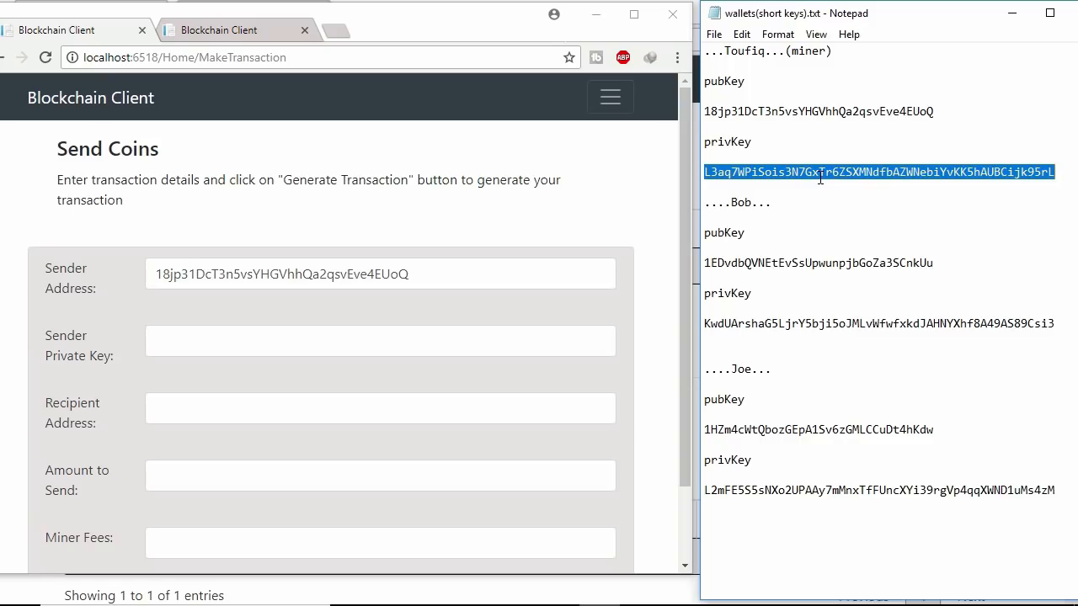
left_click(380, 341)
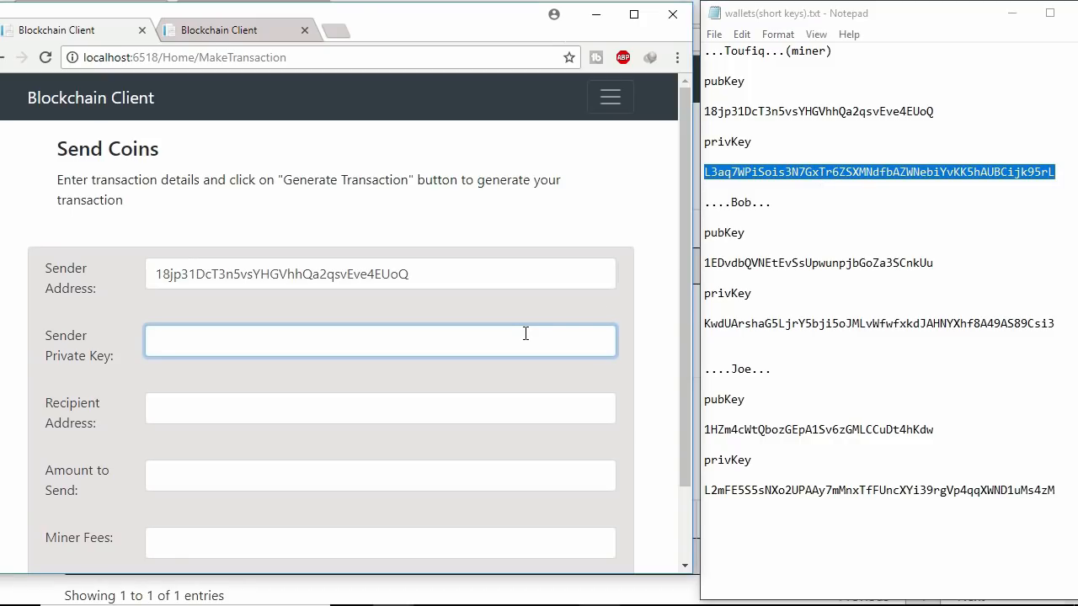
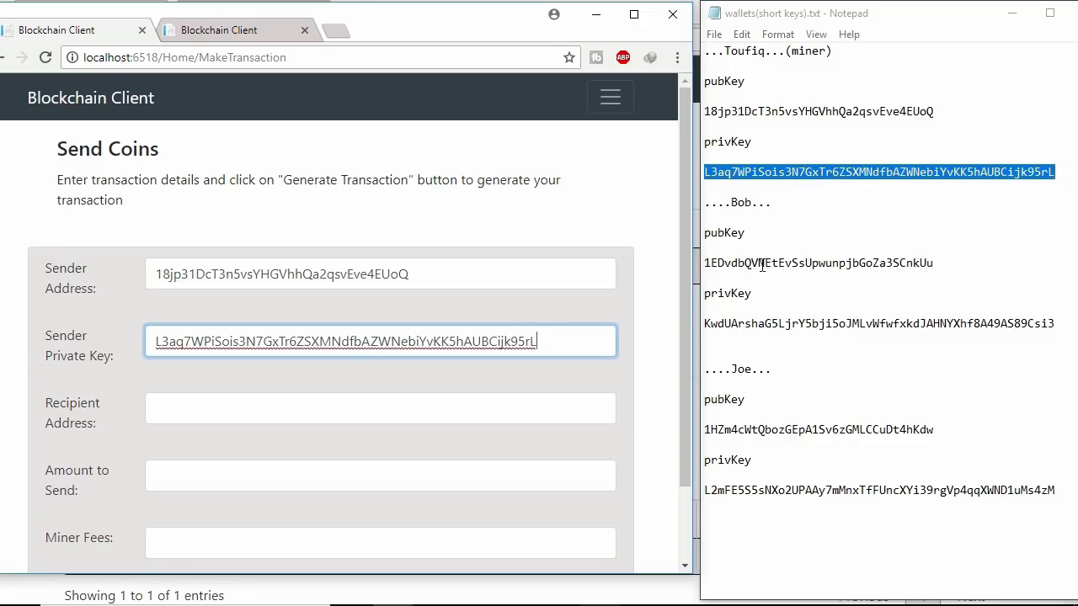
double_click(817, 262)
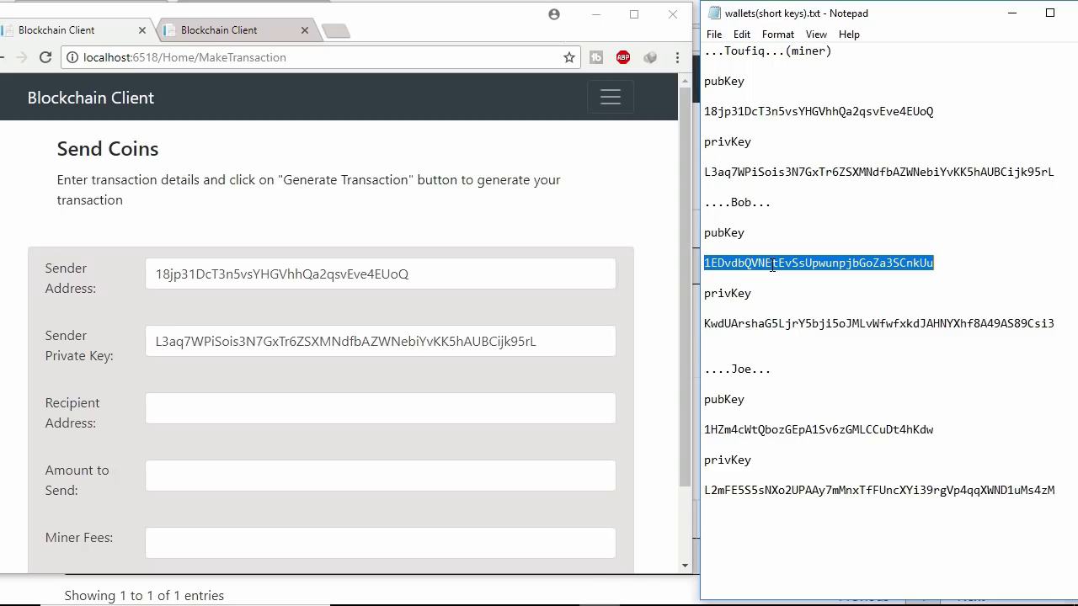
left_click(379, 408)
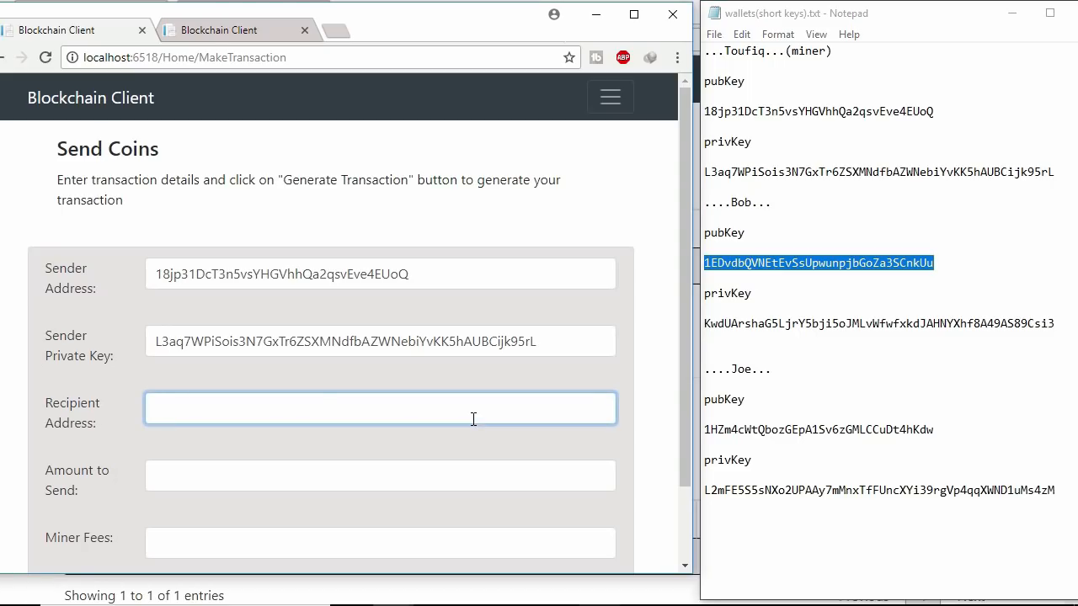
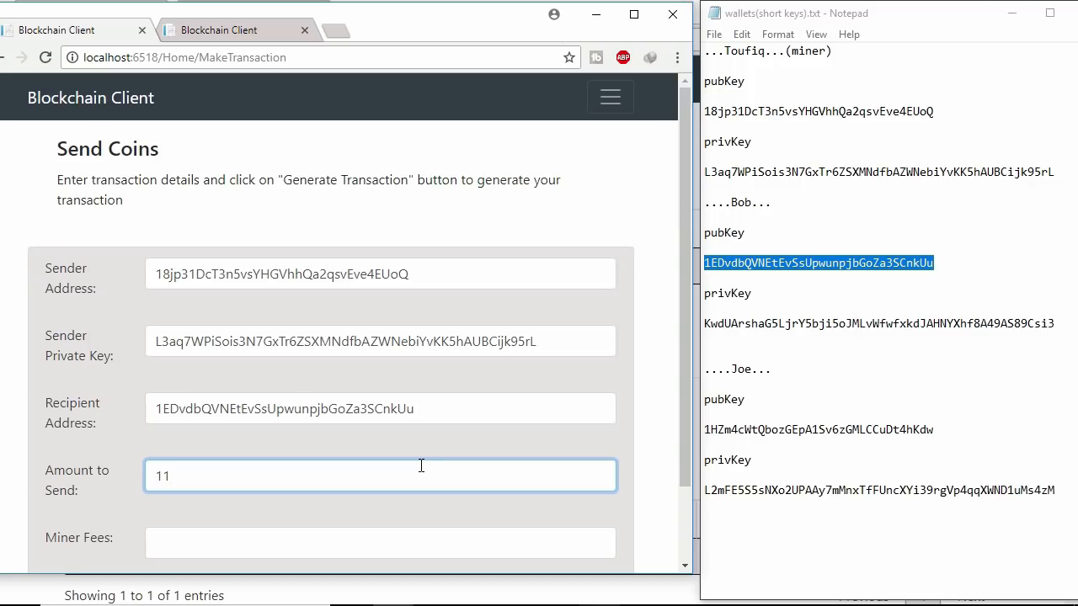
left_click(363, 542)
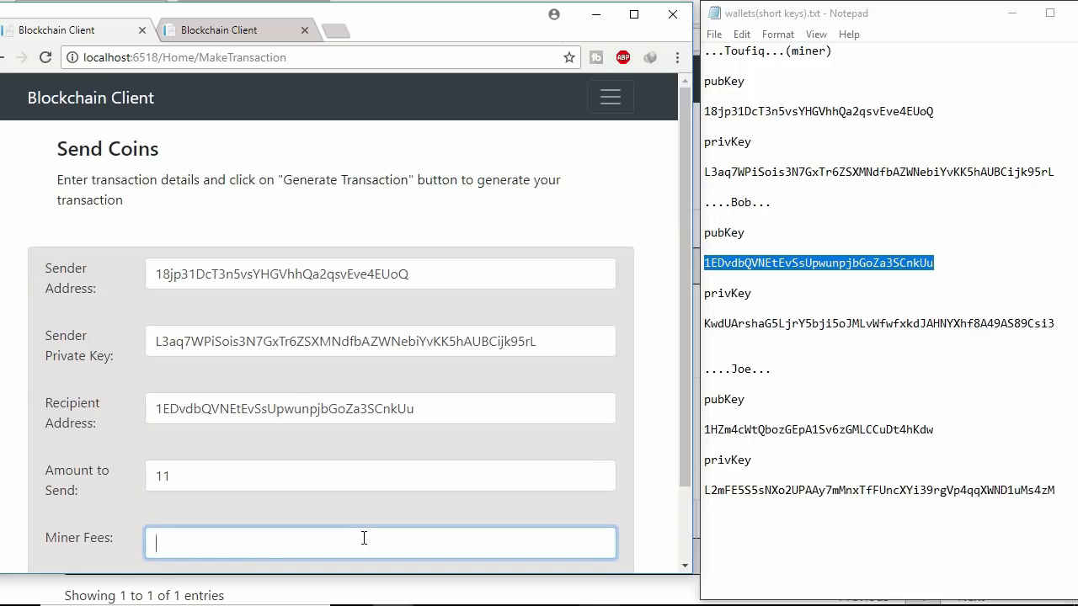
type("1")
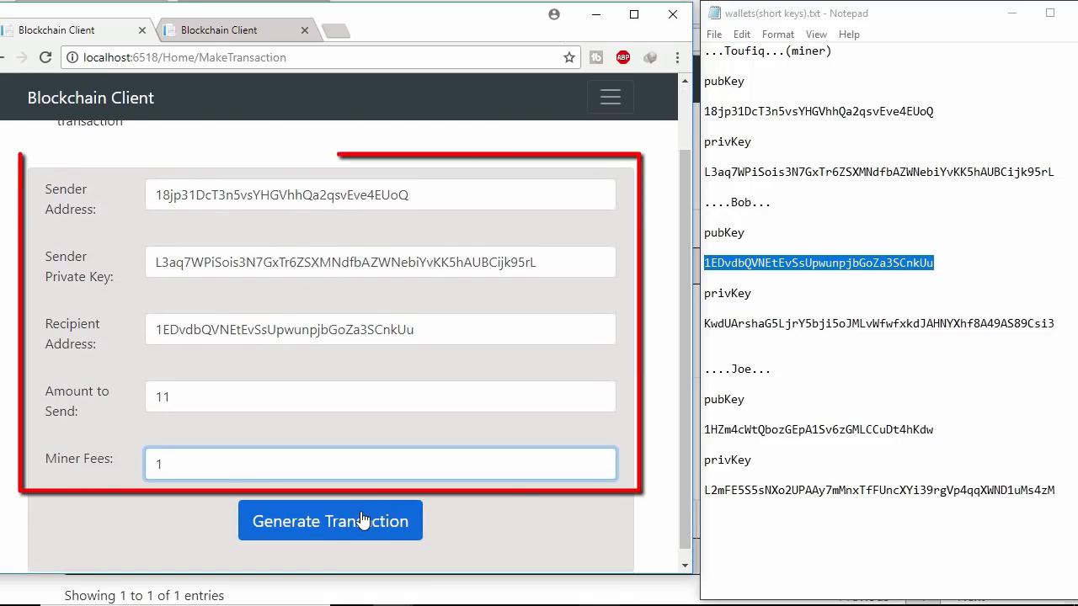
left_click(330, 520)
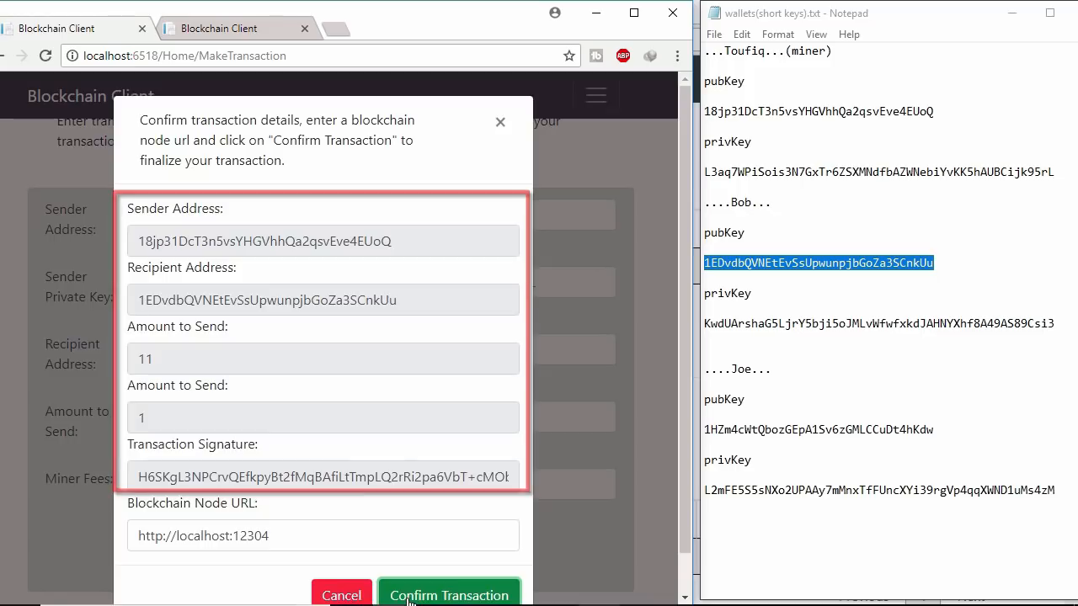
Step: Confirm the 11-coin transaction and dismiss the Successful Transaction message
left_click(449, 595)
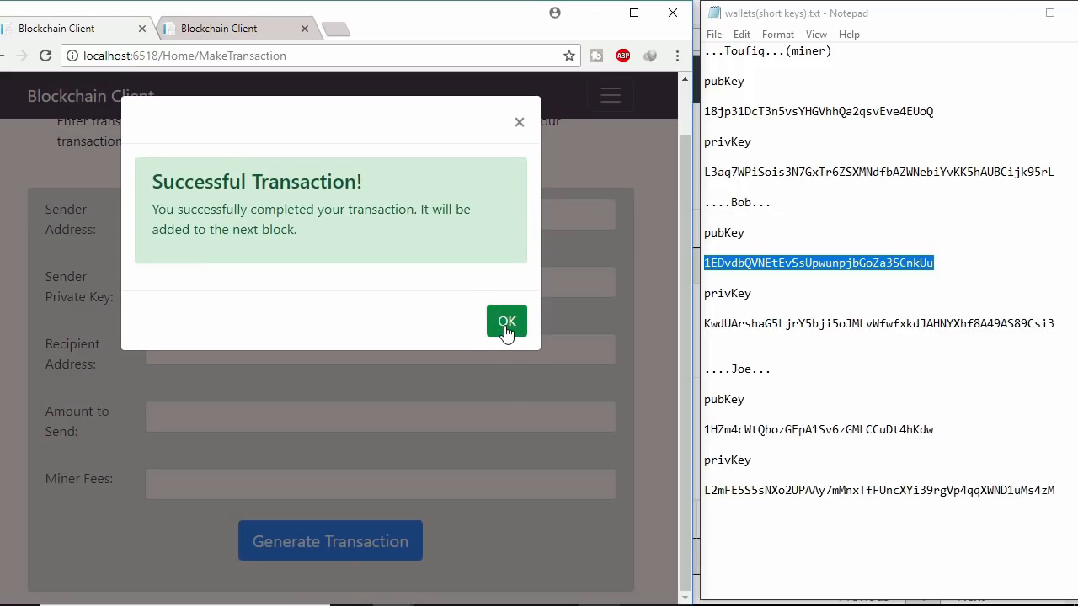
left_click(505, 321)
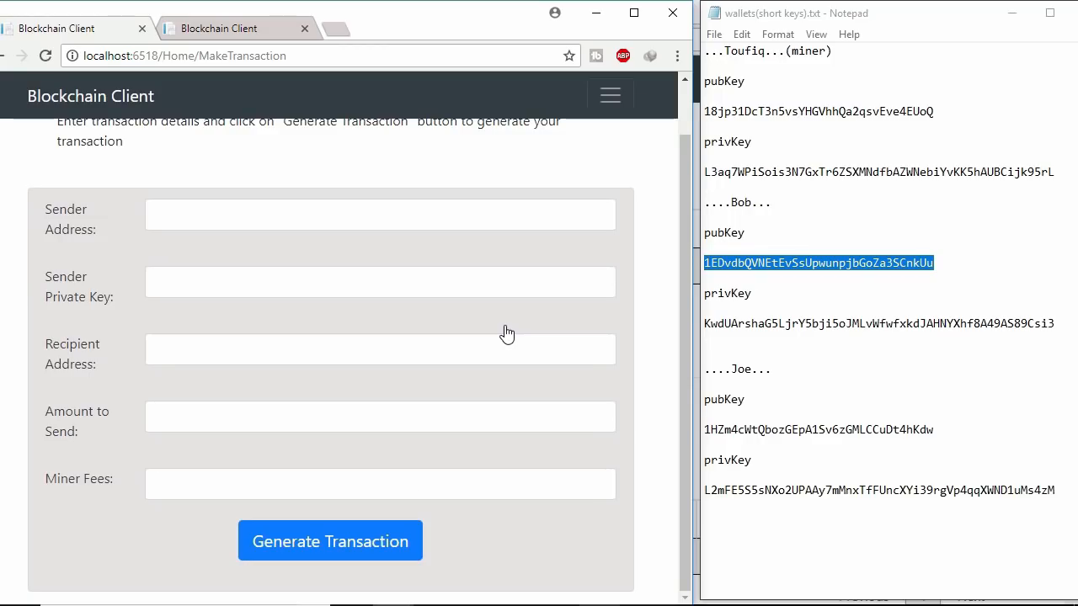
mouse_move(393, 589)
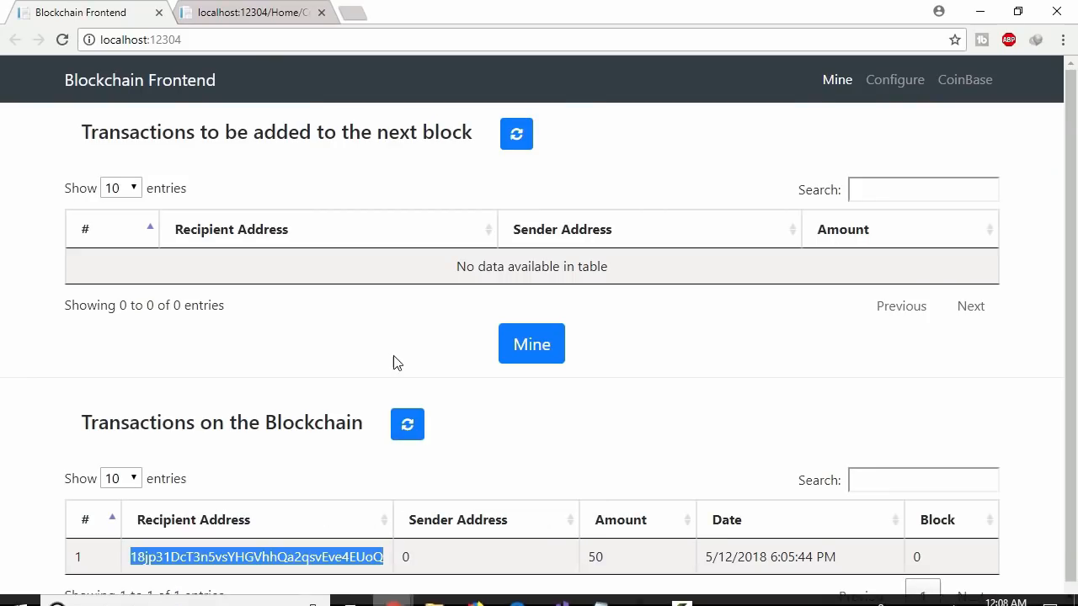
Step: Refresh pending transactions and mine the 11-coin transaction into block 1
left_click(515, 134)
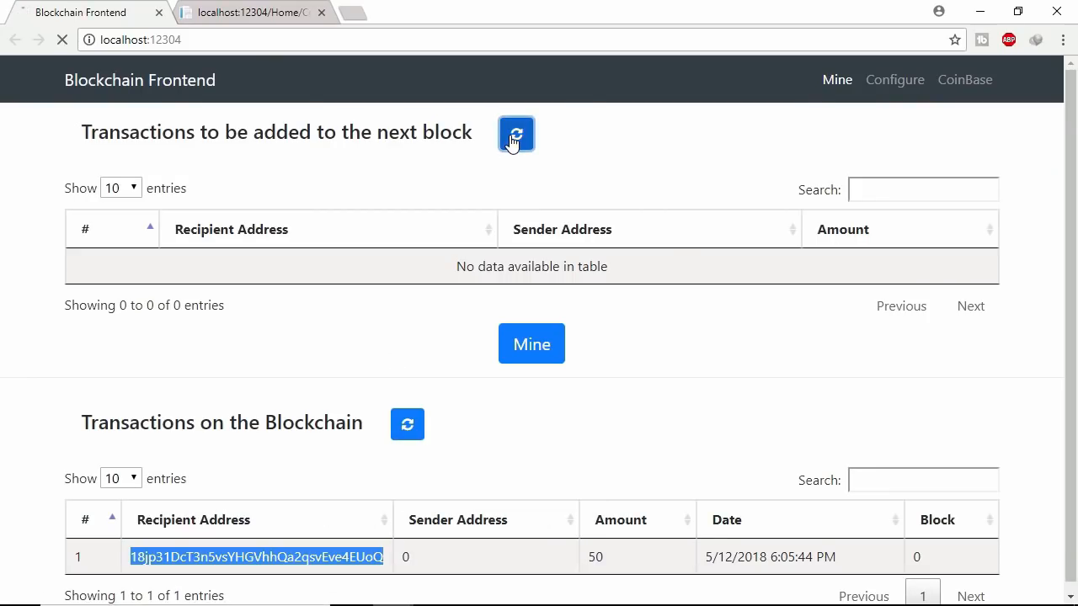
left_click(515, 135)
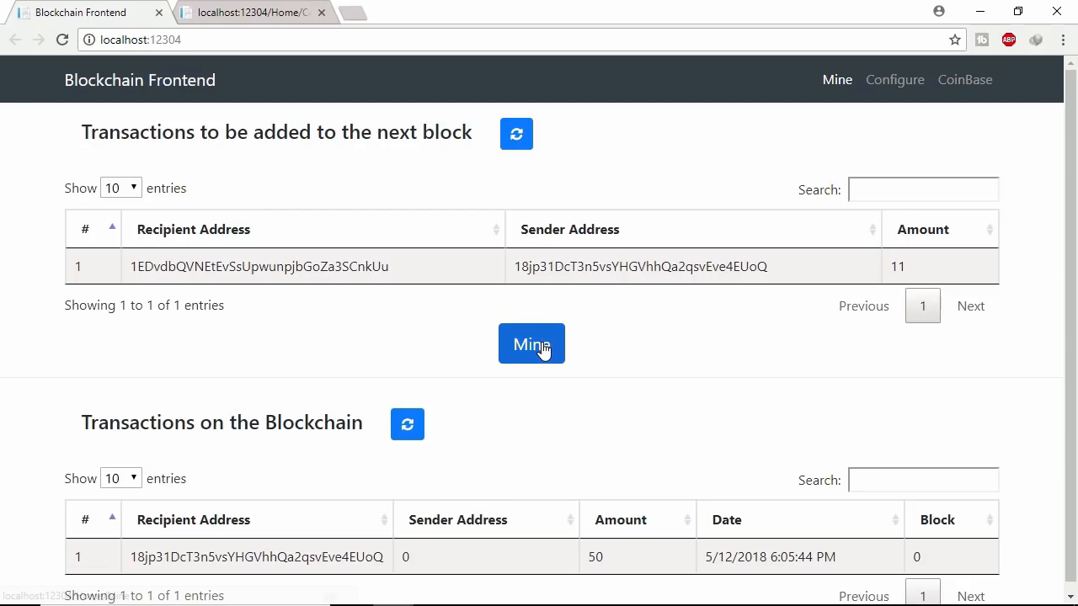
left_click(531, 343)
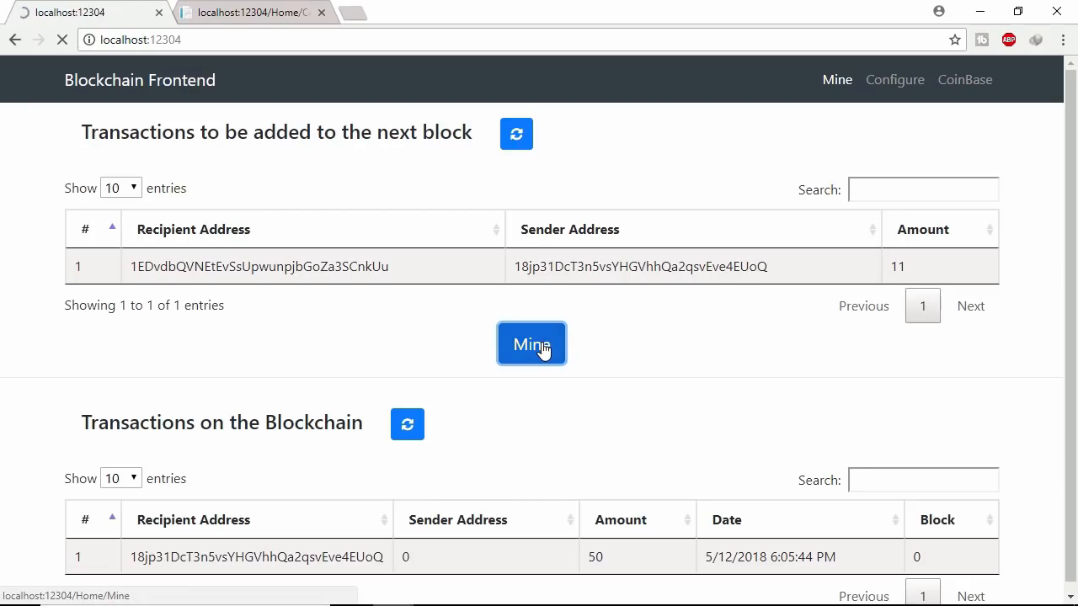
left_click(531, 343)
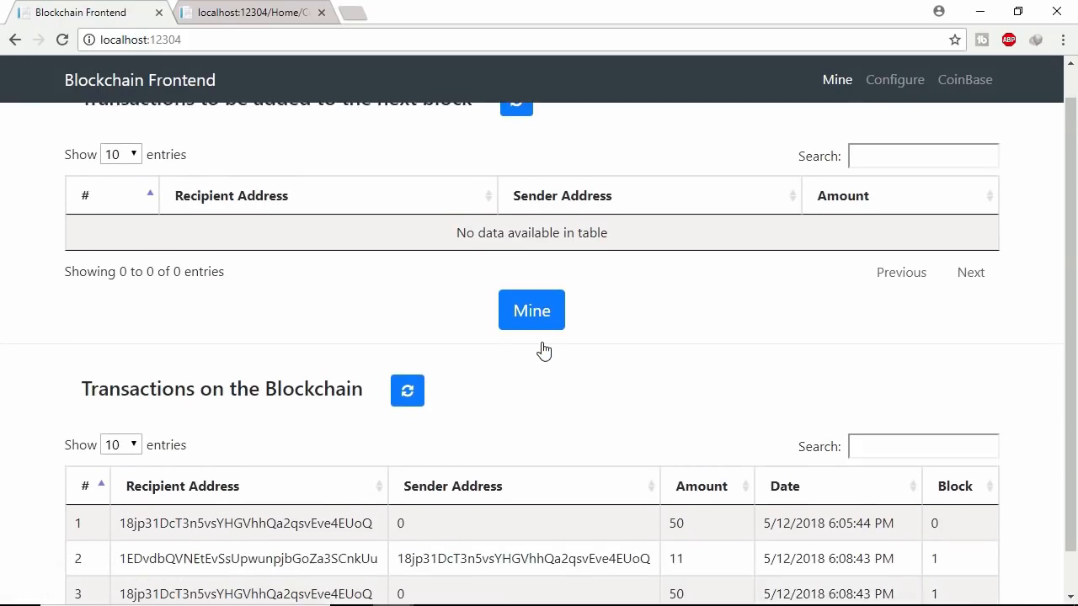
scroll("down", 3)
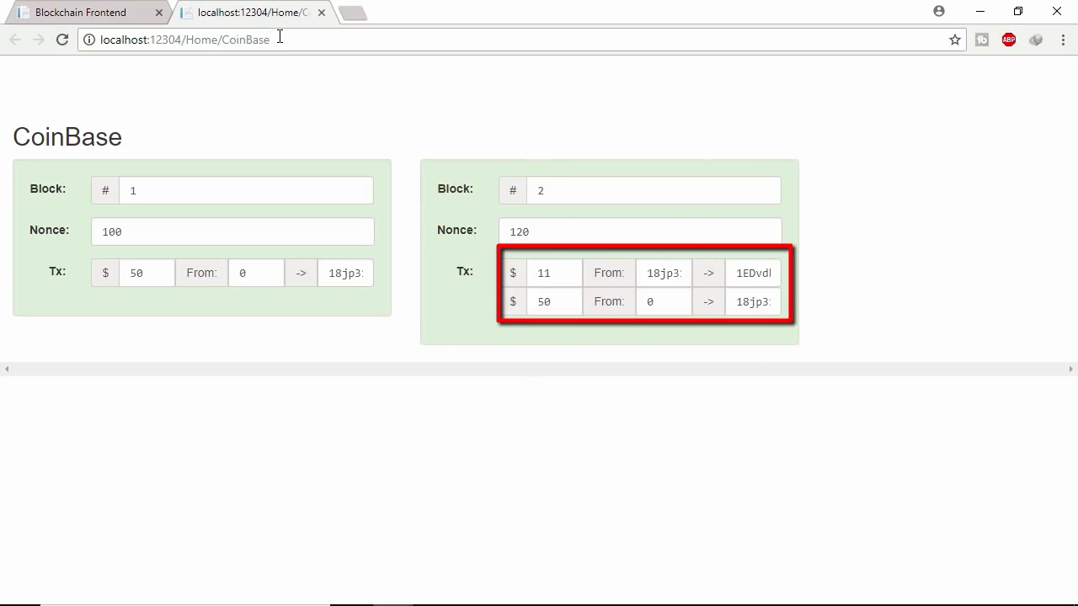
mouse_move(505, 290)
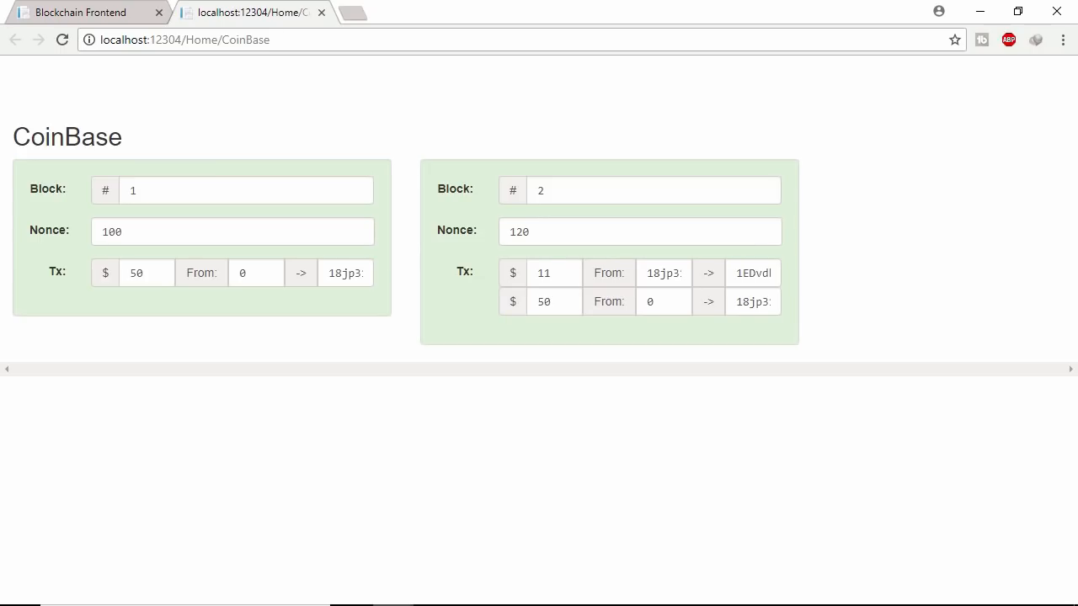
mouse_move(393, 589)
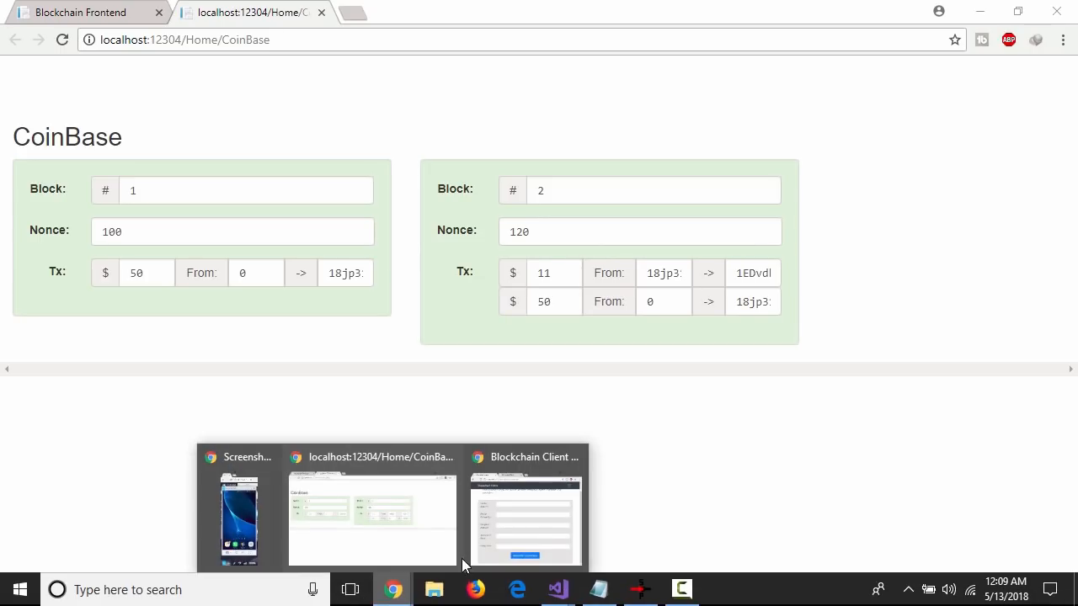
left_click(525, 505)
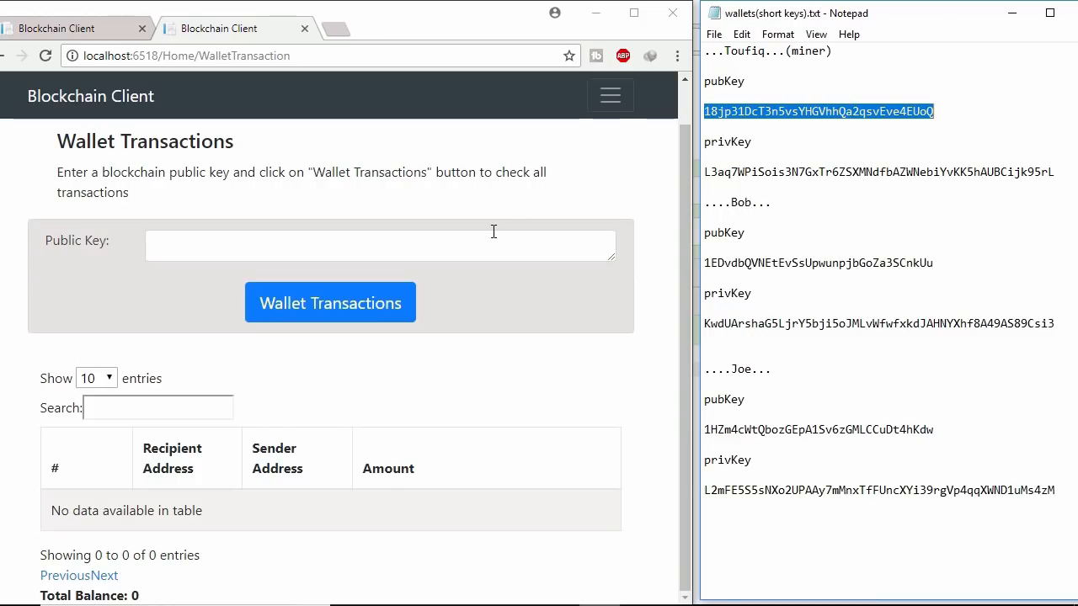
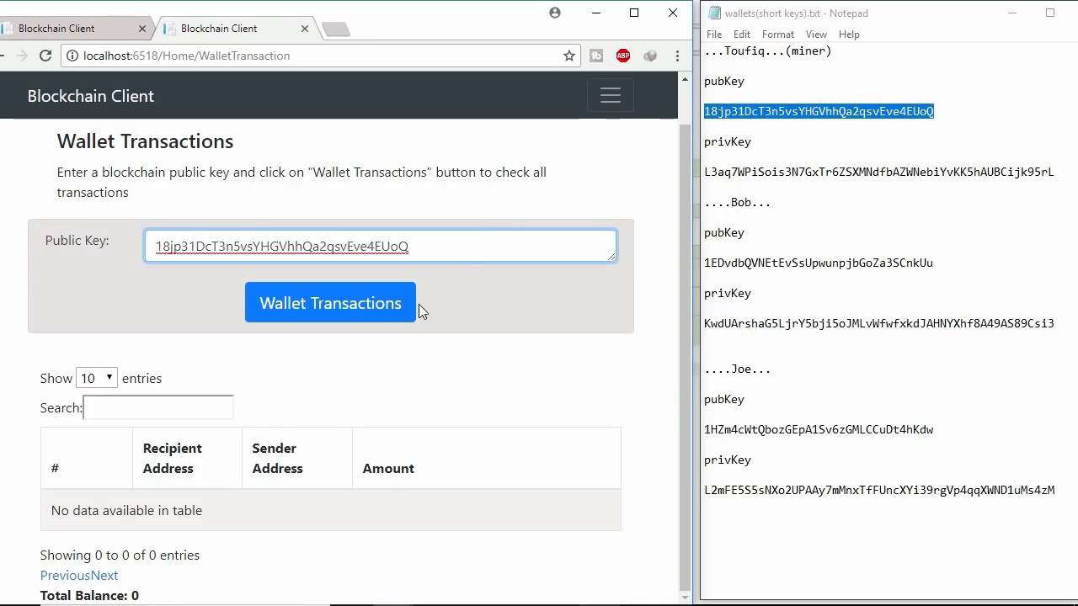
left_click(329, 303)
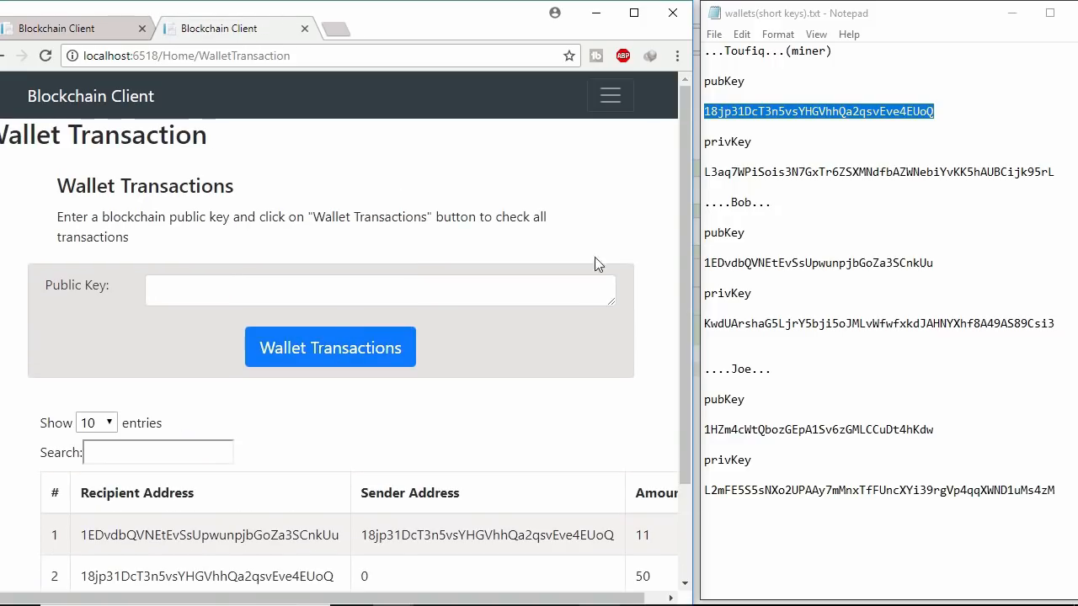
scroll("down", 3)
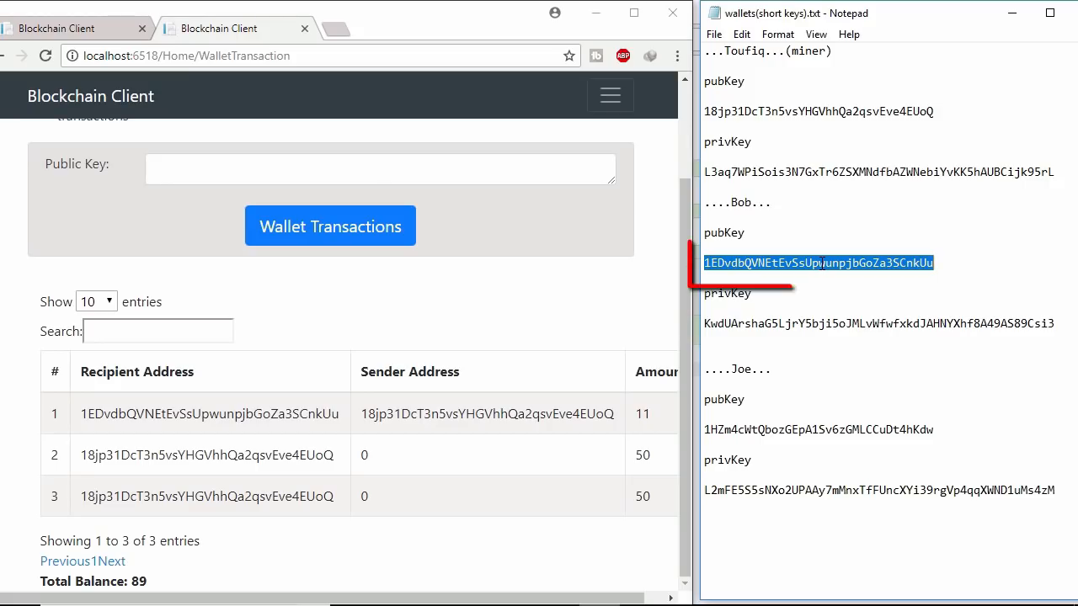
left_click(380, 169)
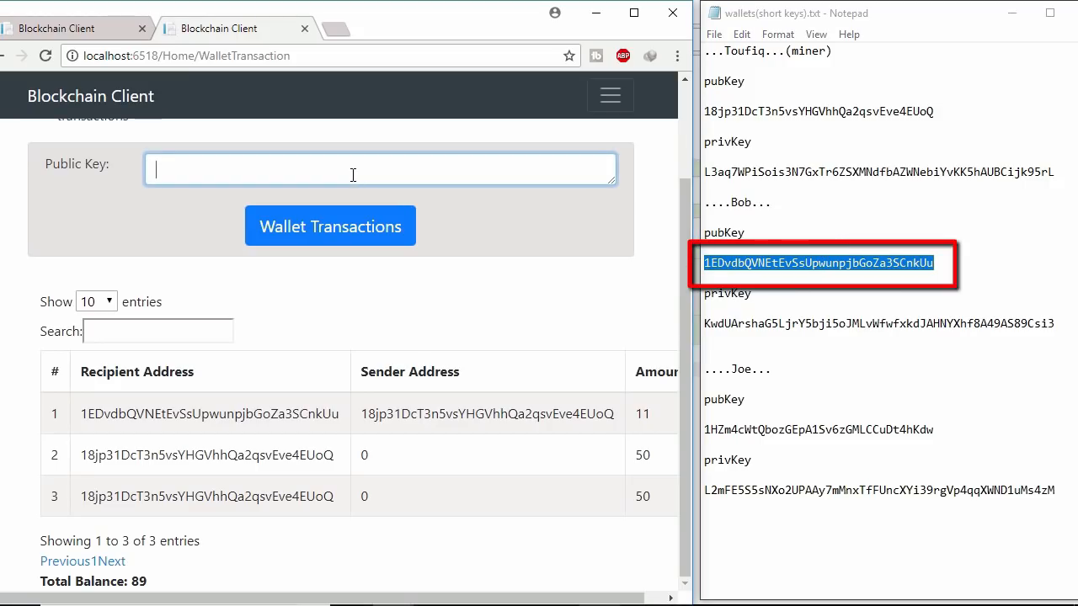
type("1EDvdbQVNEtEvSsUpwunpjbGoZa3SCnkUu")
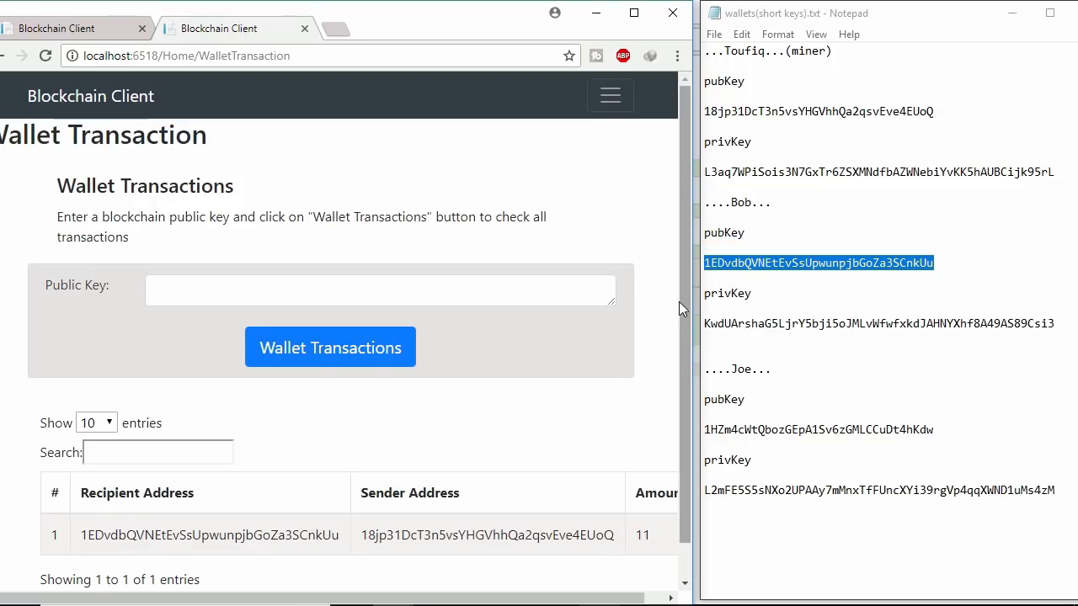
scroll("down", 3)
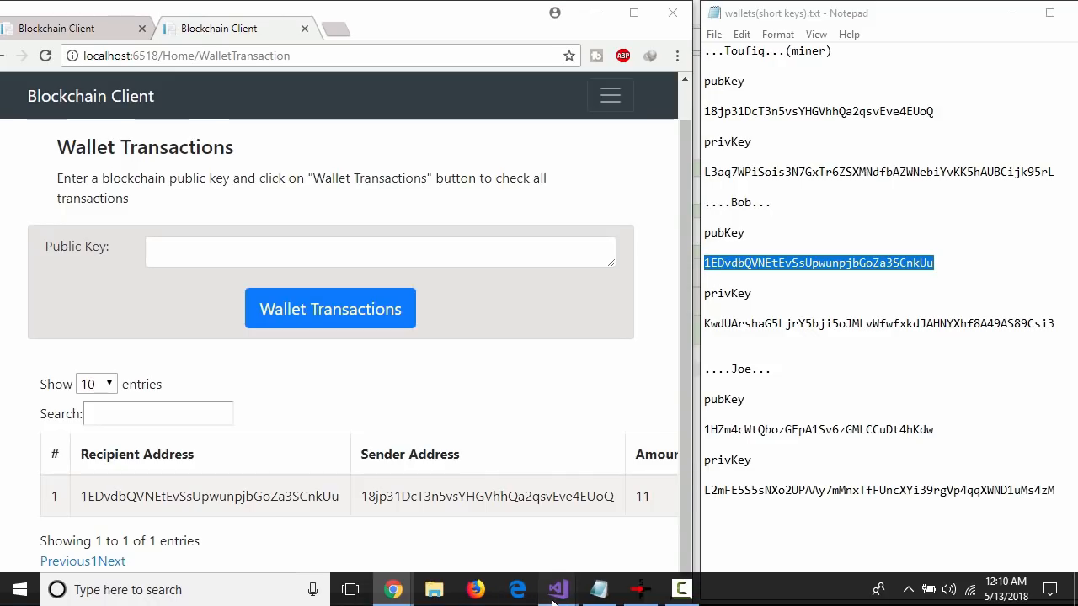
left_click(556, 589)
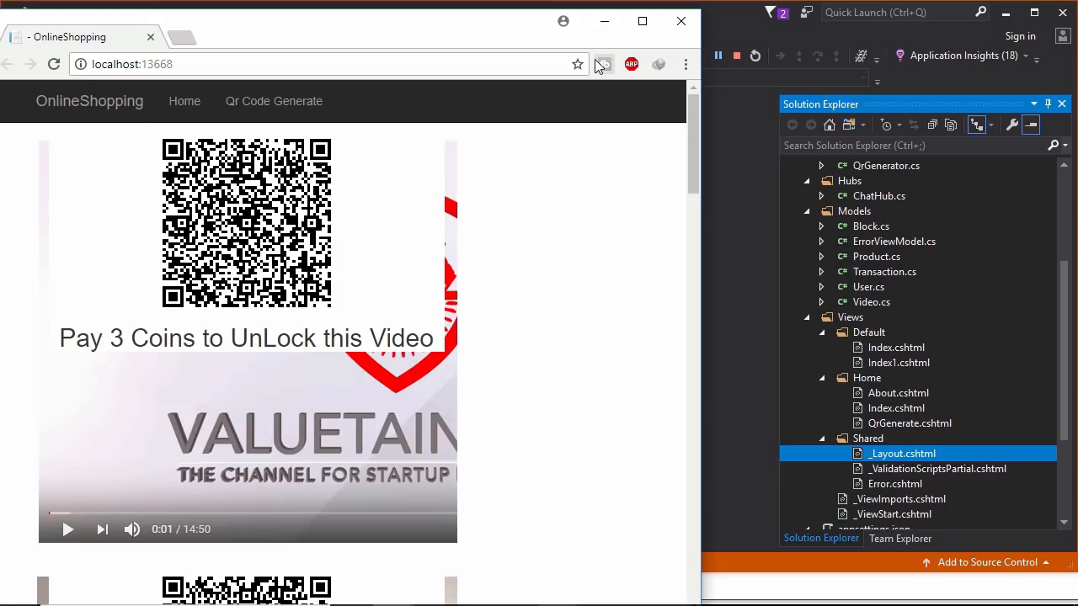
mouse_move(701, 211)
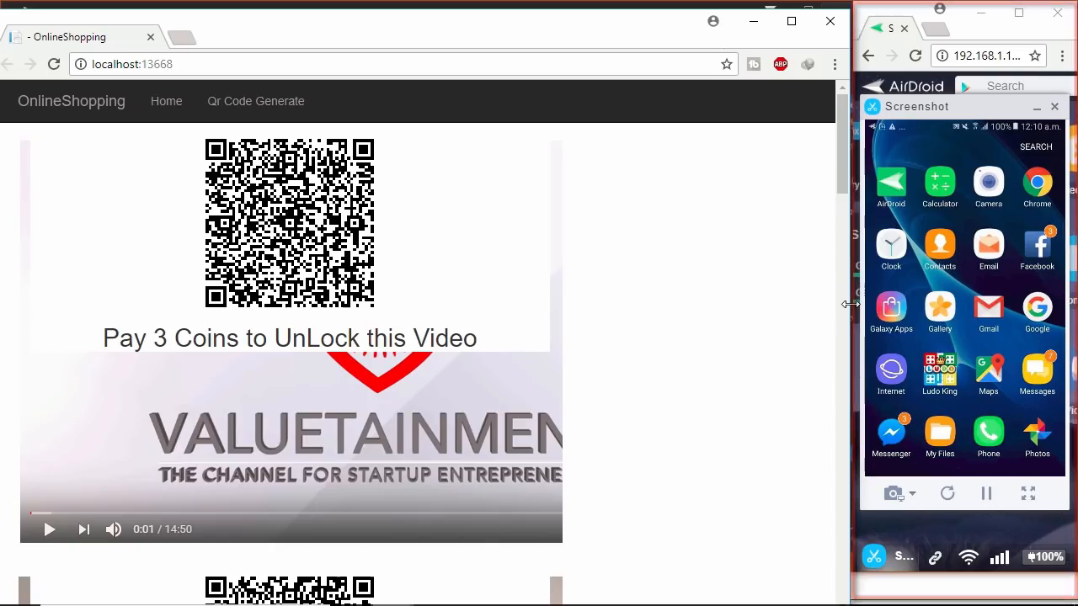
Step: Save the miner's keys in the mobile wallet app and dismiss the Keys Updated dialog
scroll("down", 3)
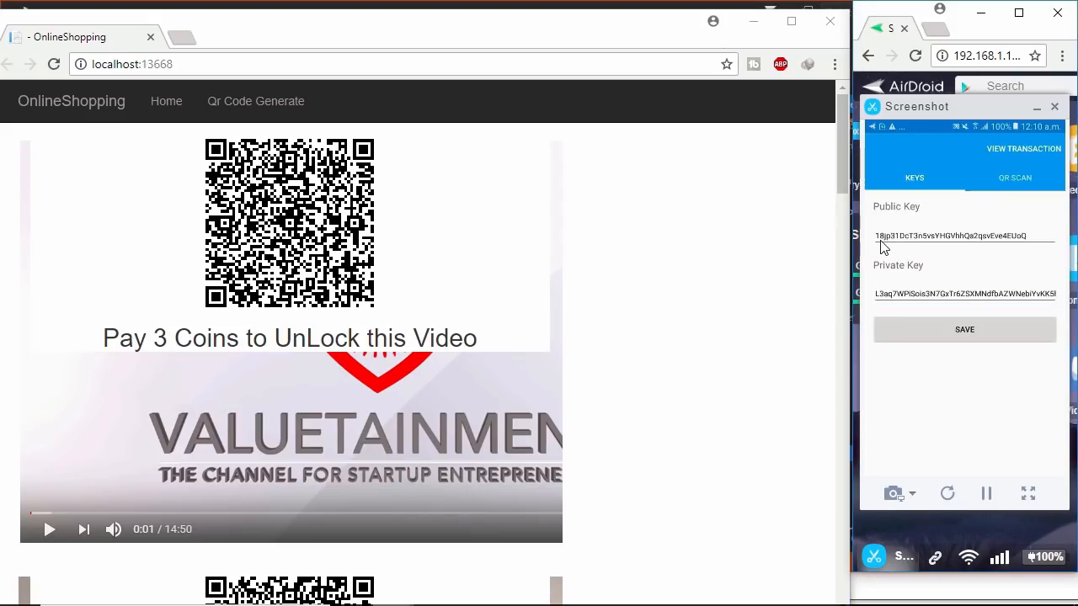
left_click(964, 330)
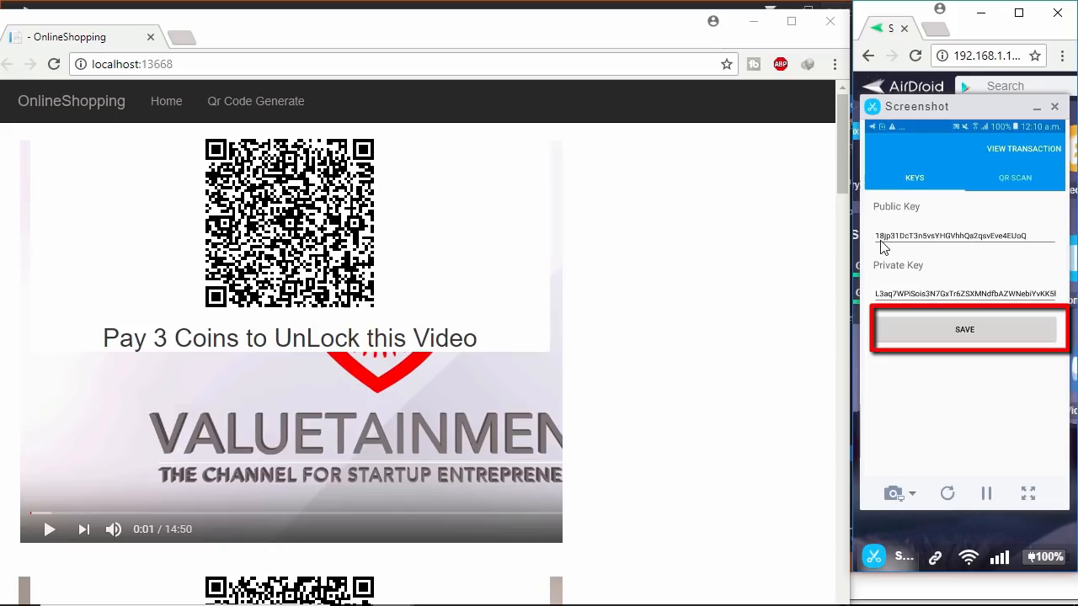
left_click(964, 329)
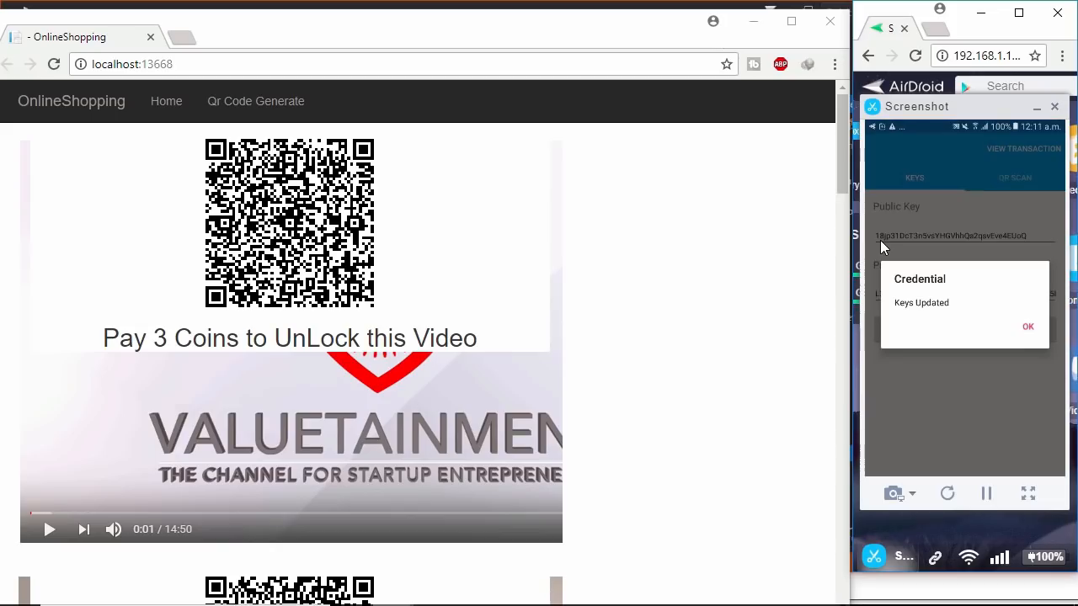
left_click(1027, 327)
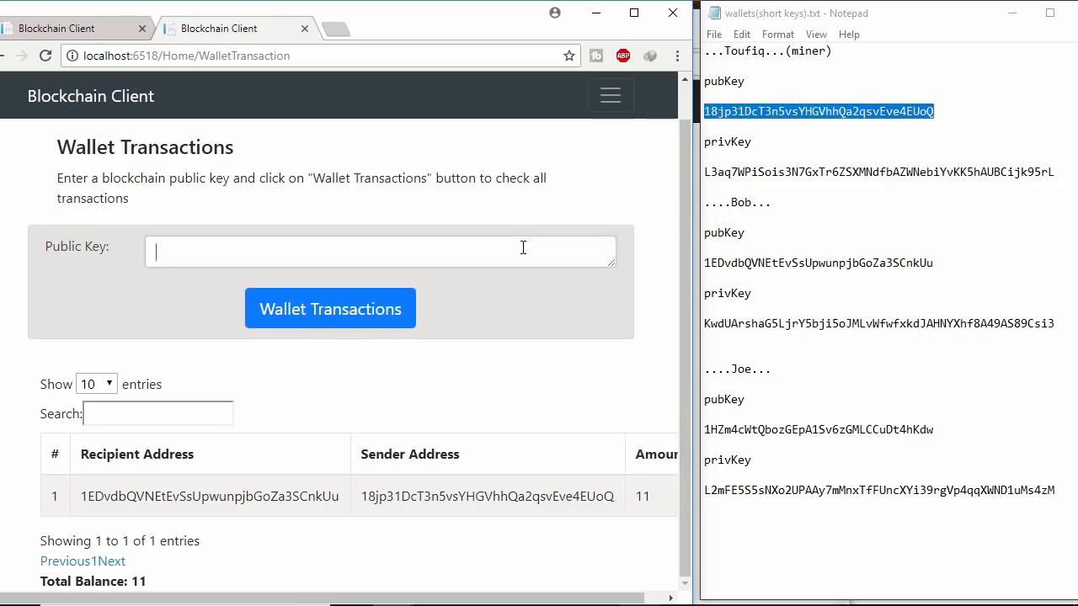
type("18jp31DcT3n5vsYHGVhhQa2qsvEve4EUoQ")
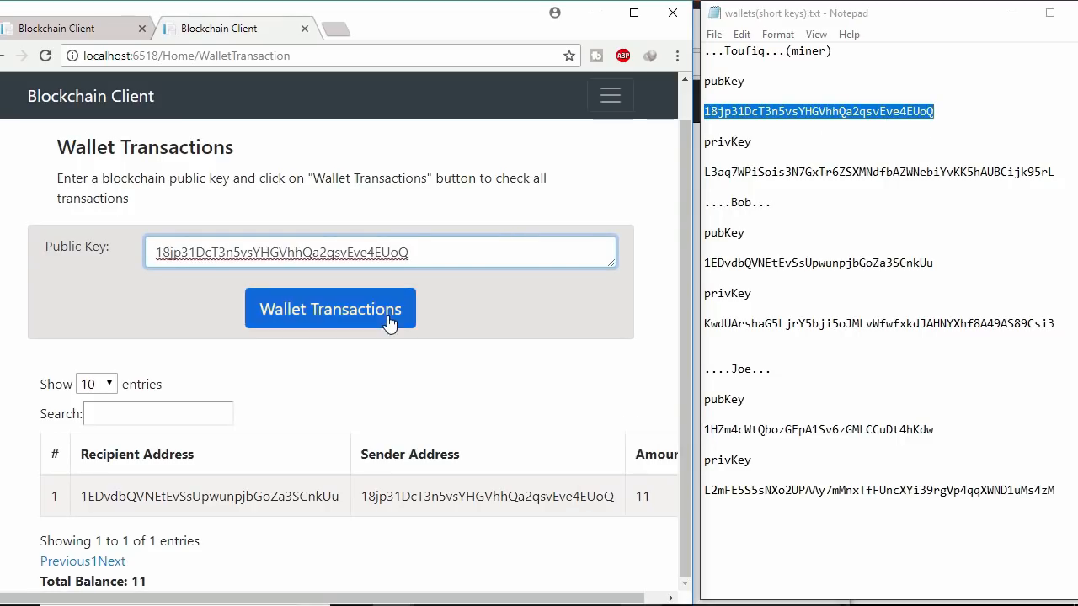
left_click(329, 308)
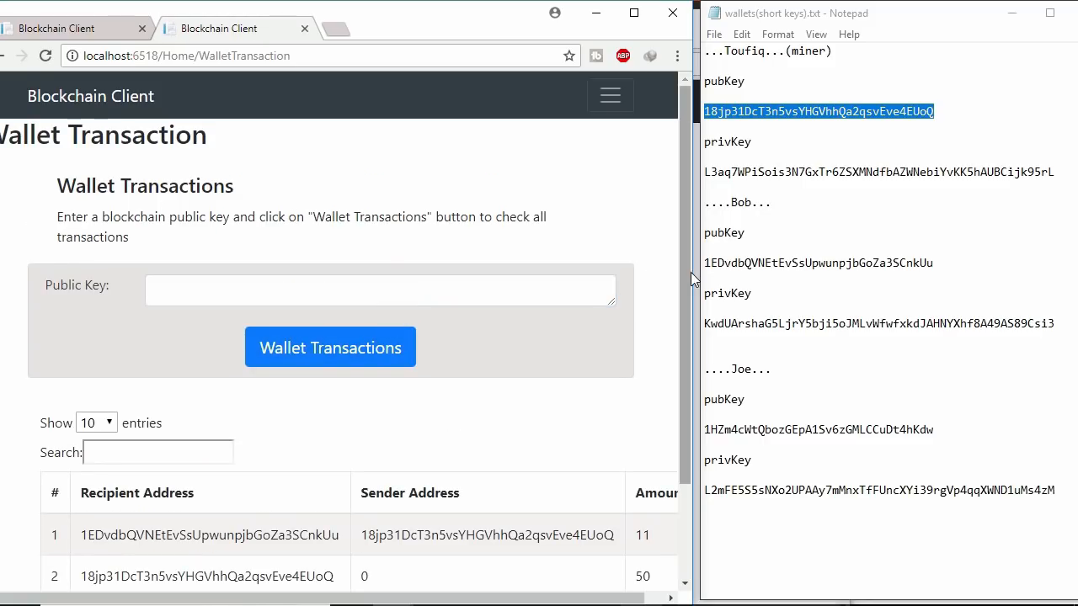
scroll("down", 3)
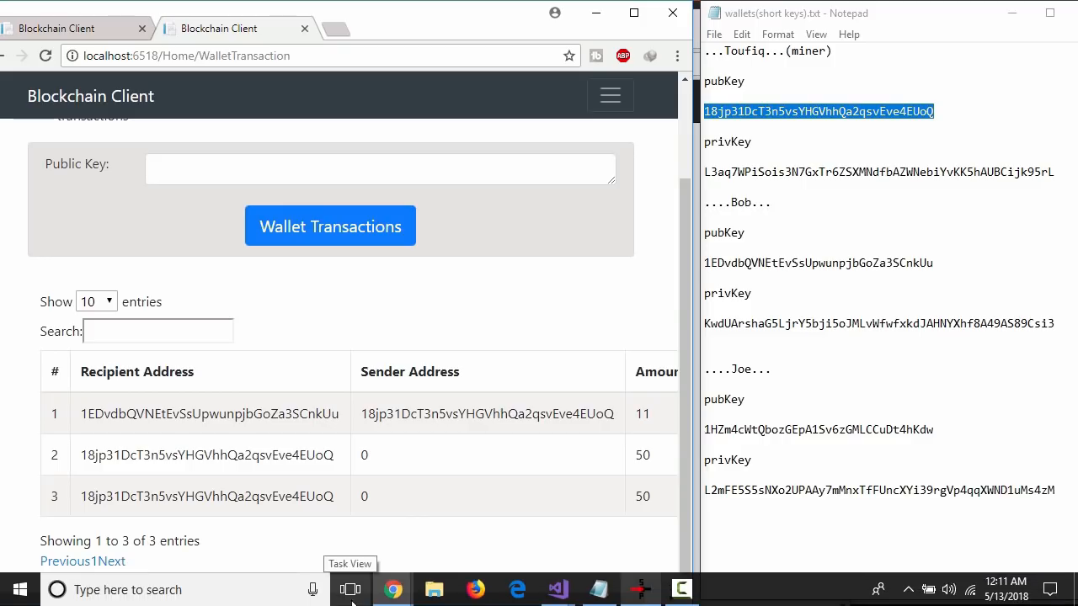
left_click(351, 589)
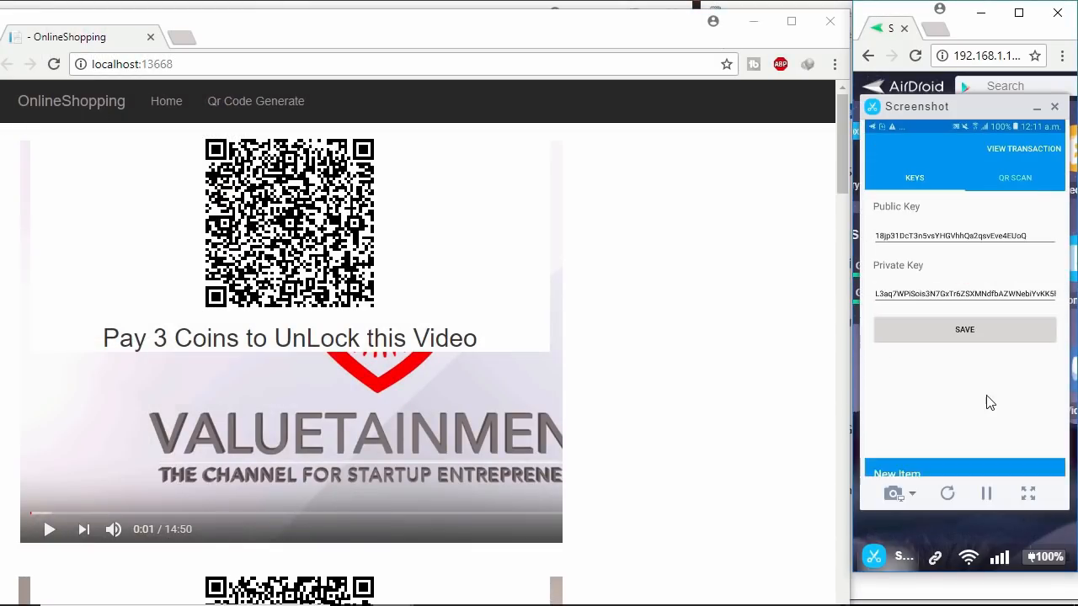
Step: Scan the billionaire video's QR code, pay 2 coins, and dismiss Payment Done
left_click(1014, 177)
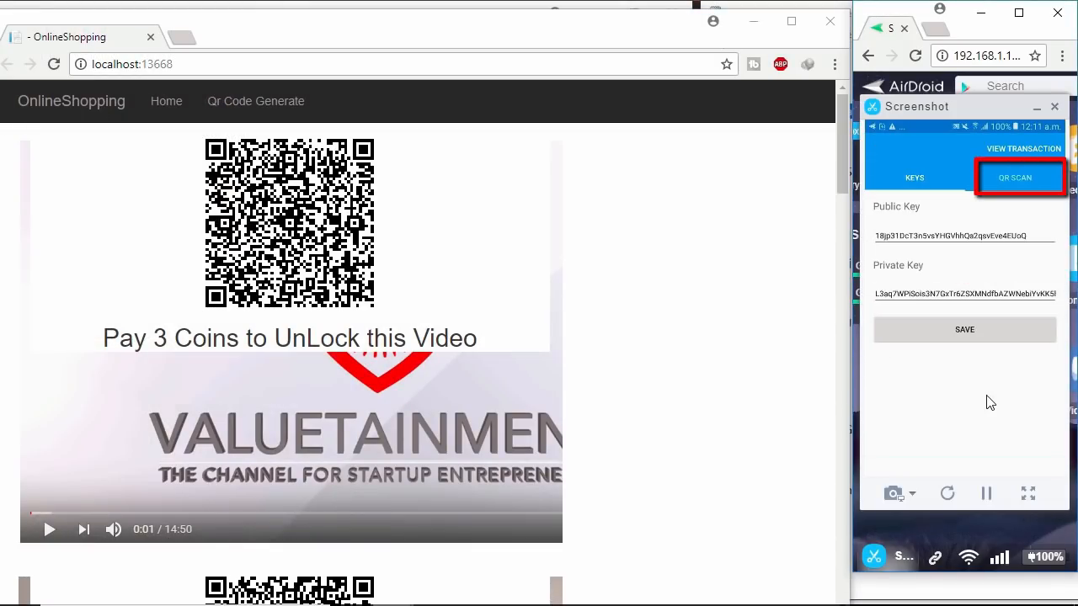
left_click(1013, 177)
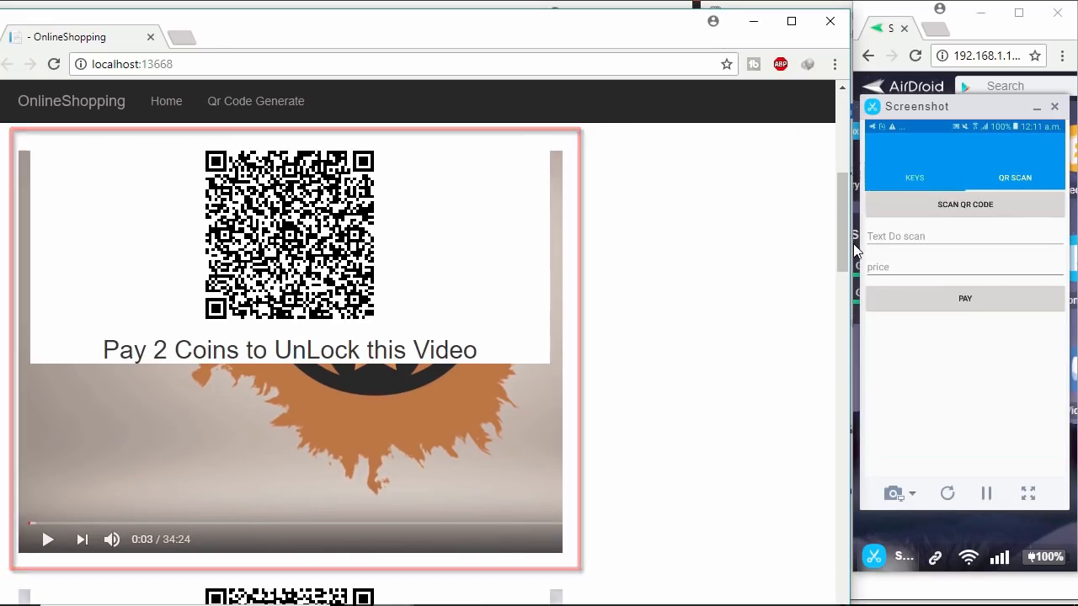
left_click(964, 204)
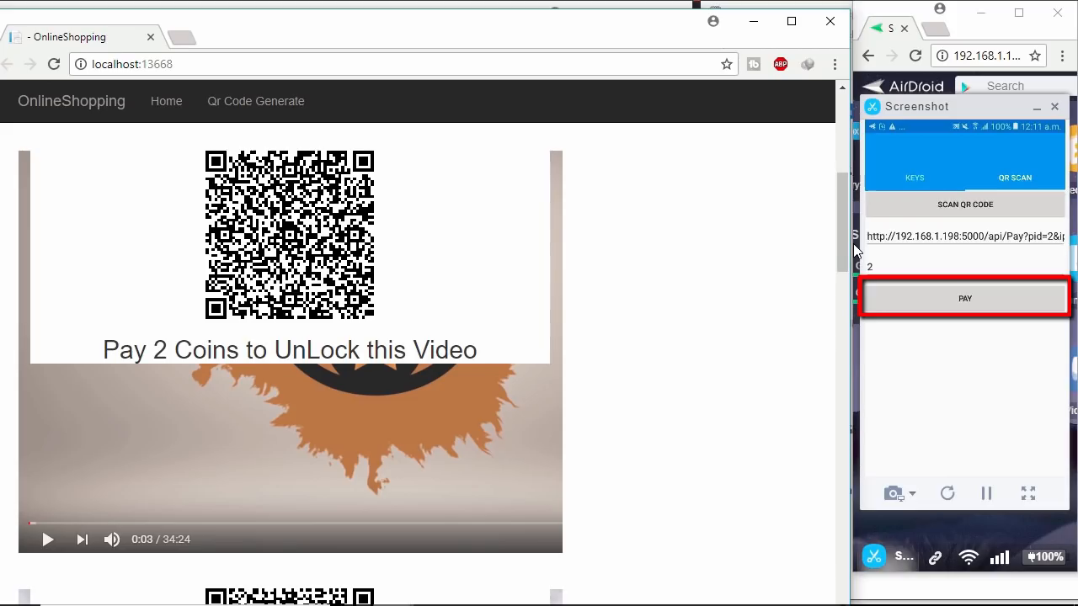
left_click(965, 298)
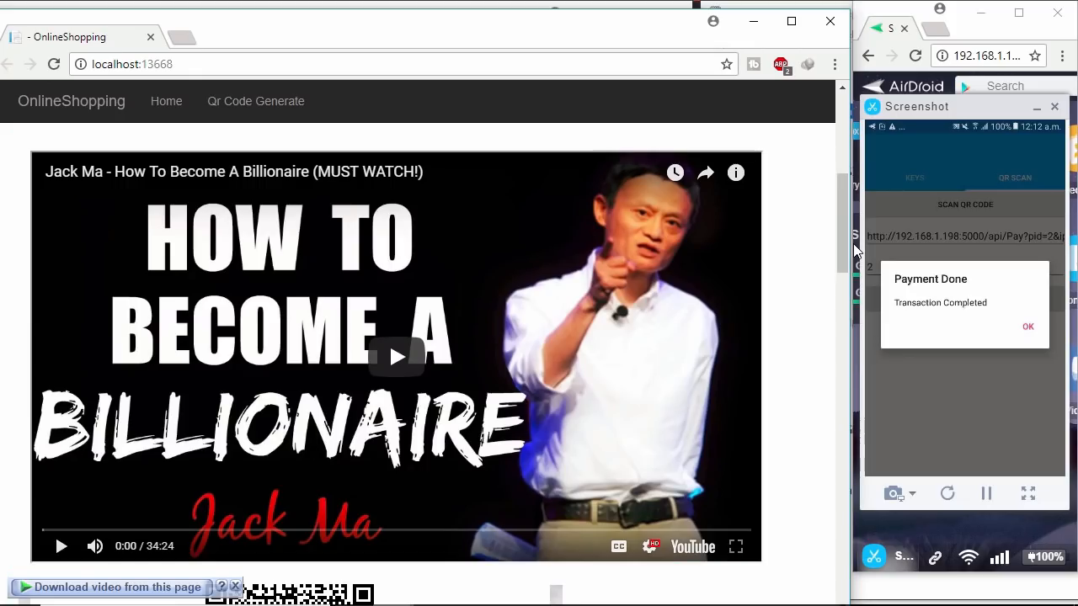
left_click(1027, 327)
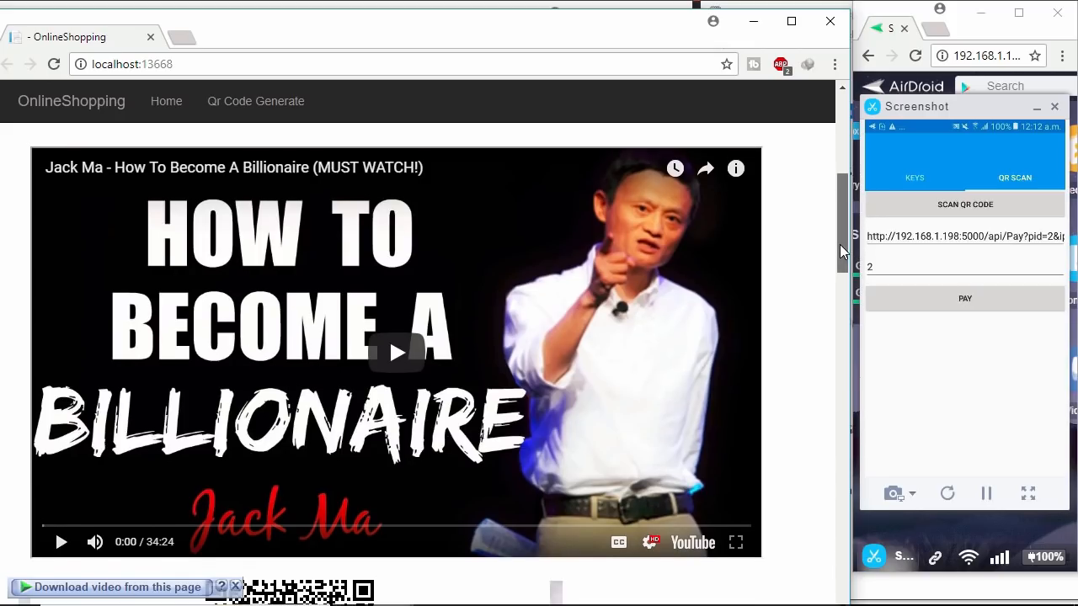
scroll("down", 3)
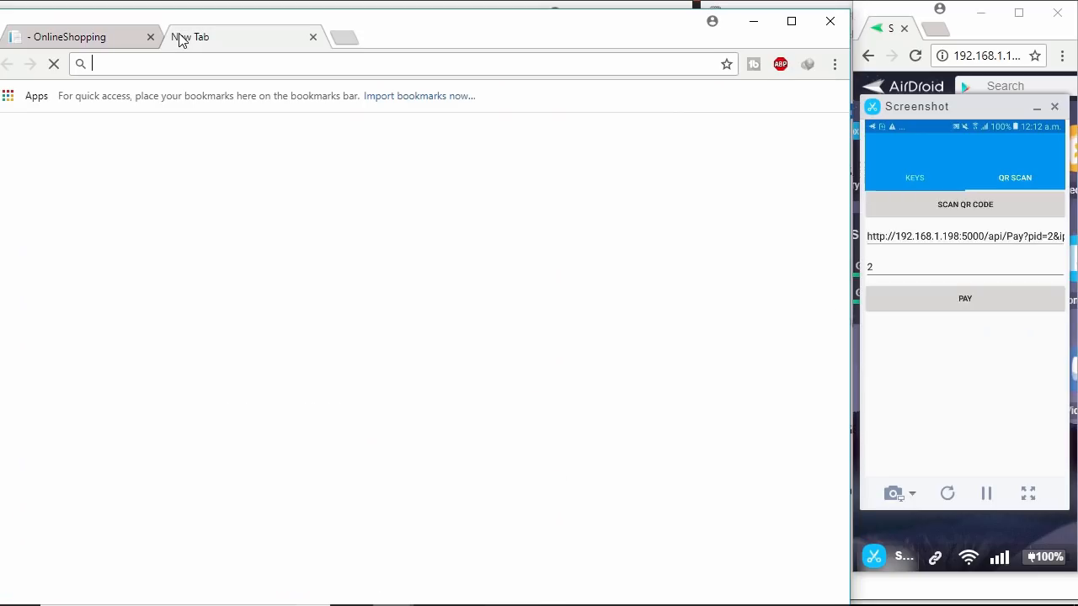
Step: Load localhost:13668, scroll to the Military Locations video, and pay its 1 coin
type("localhost:13668")
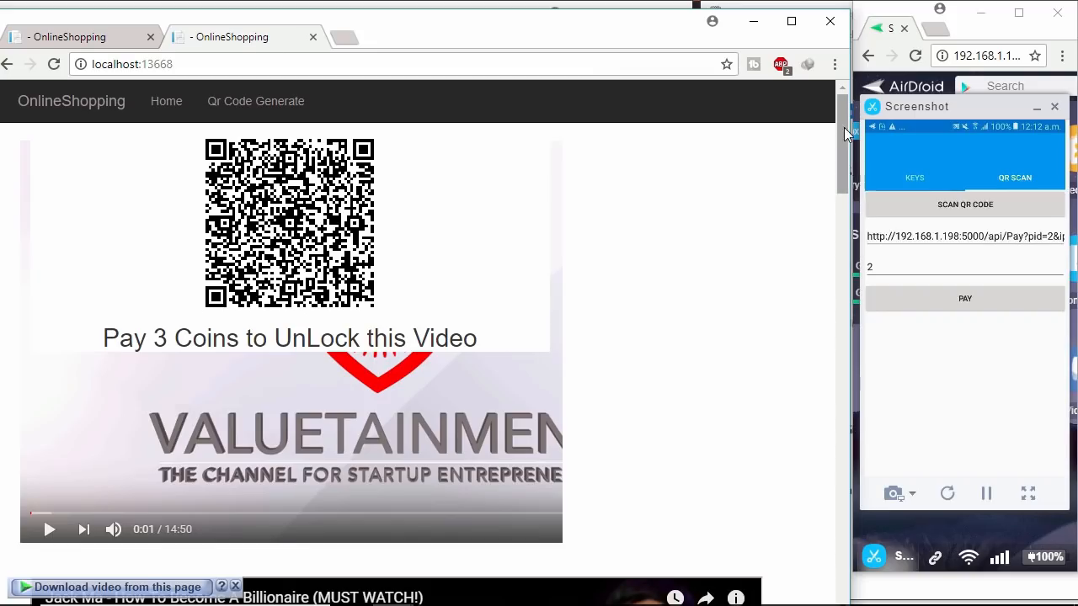
scroll("down", 3)
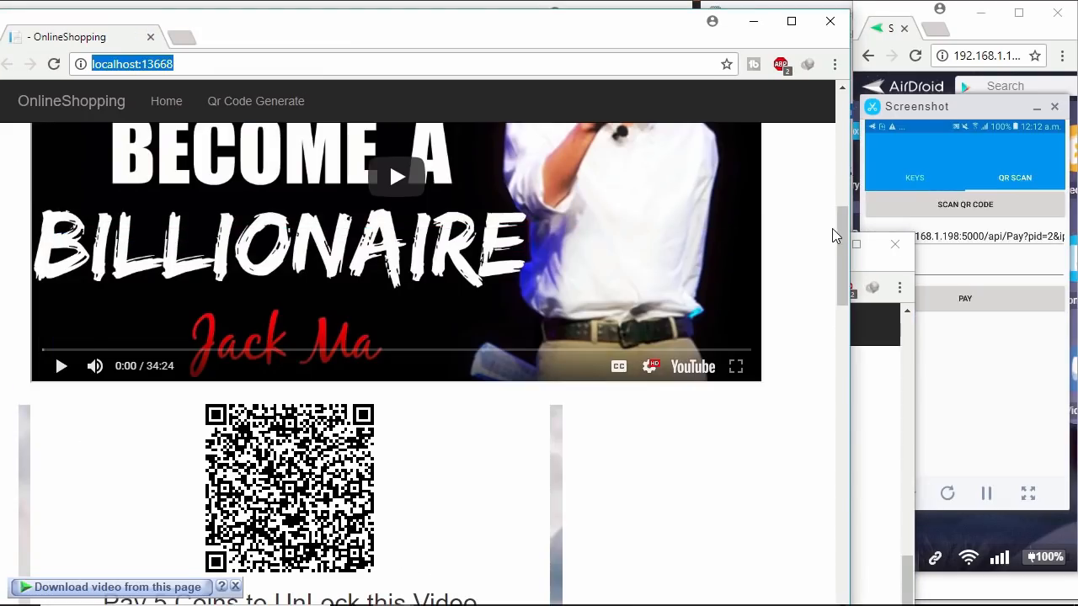
scroll("down", 3)
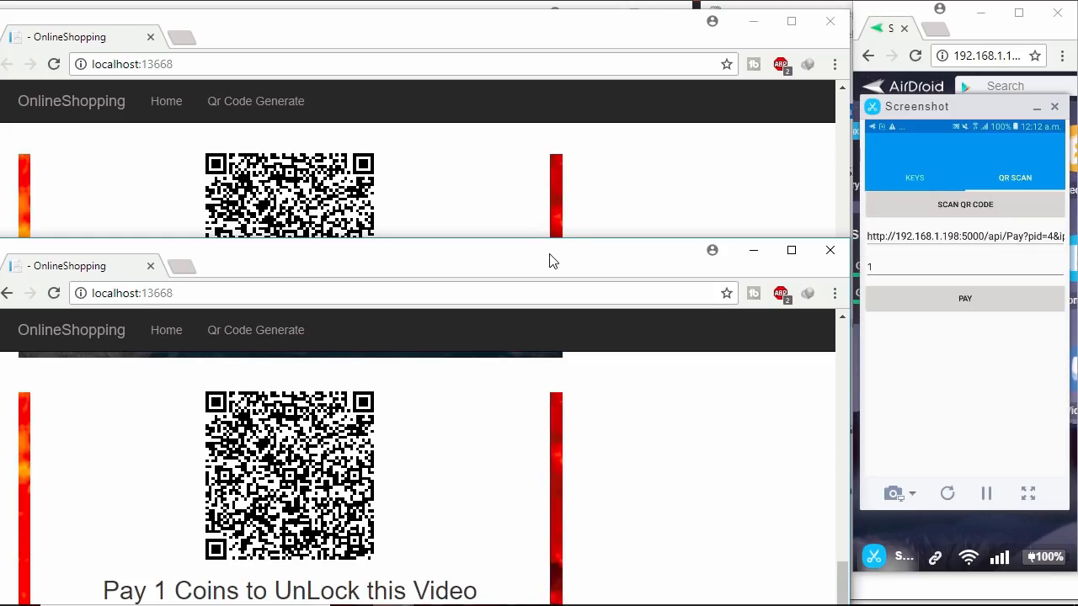
left_click(965, 298)
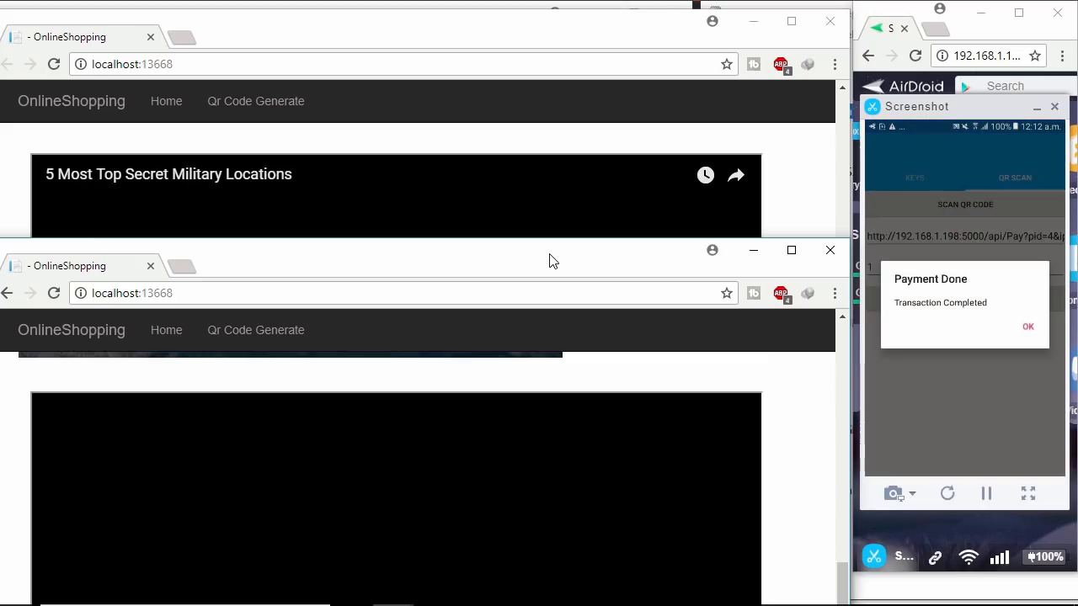
left_click_drag(547, 250, 581, 196)
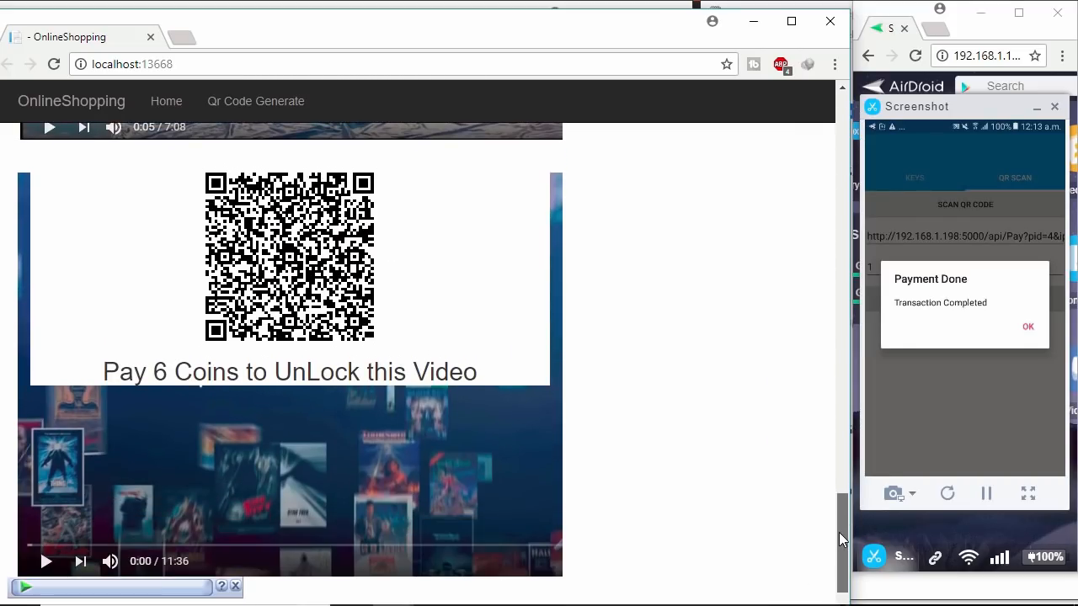
Step: Pay 6 coins for Top 10 Most Dangerous World Records, then play and pause it
left_click(1027, 326)
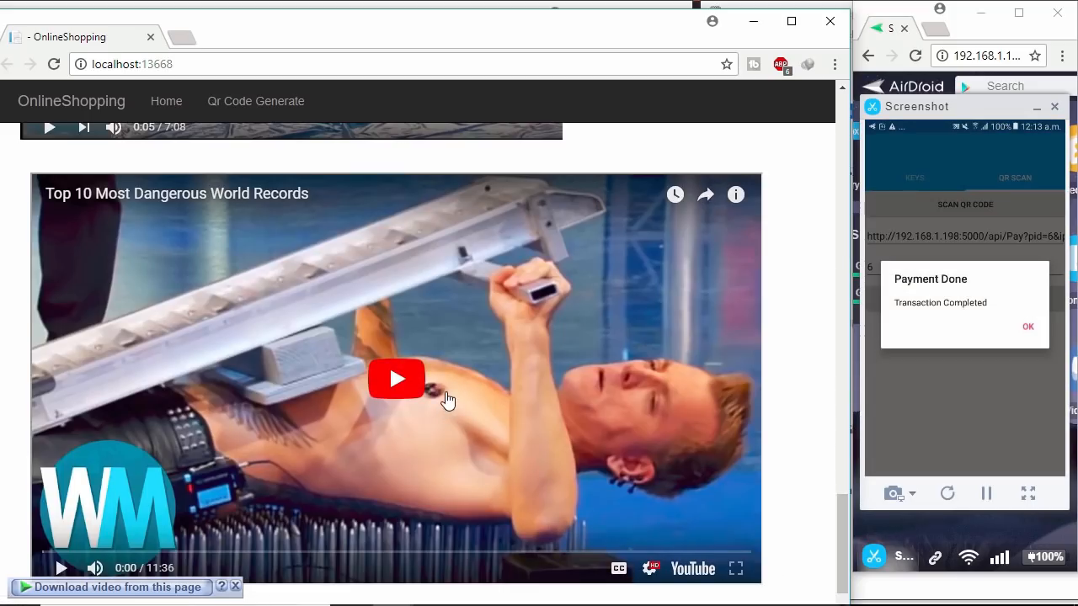
left_click(396, 378)
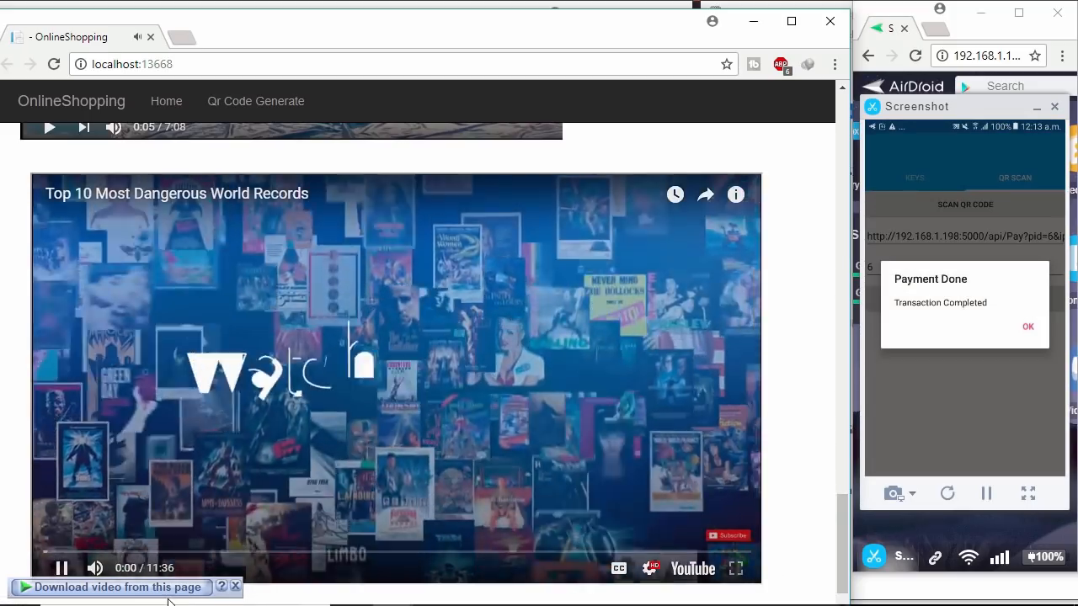
left_click(60, 568)
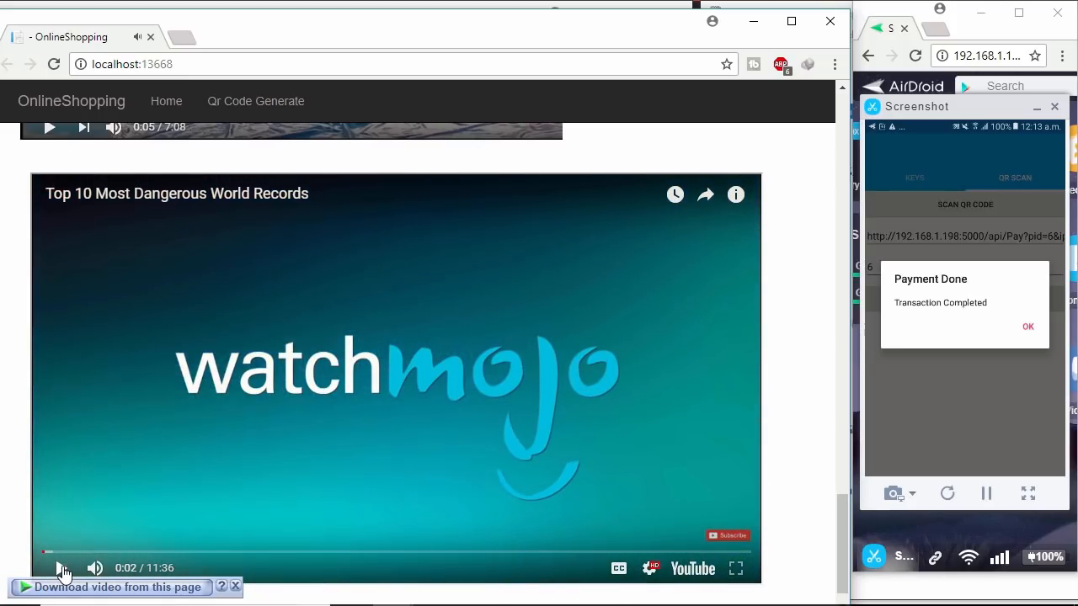
mouse_move(761, 382)
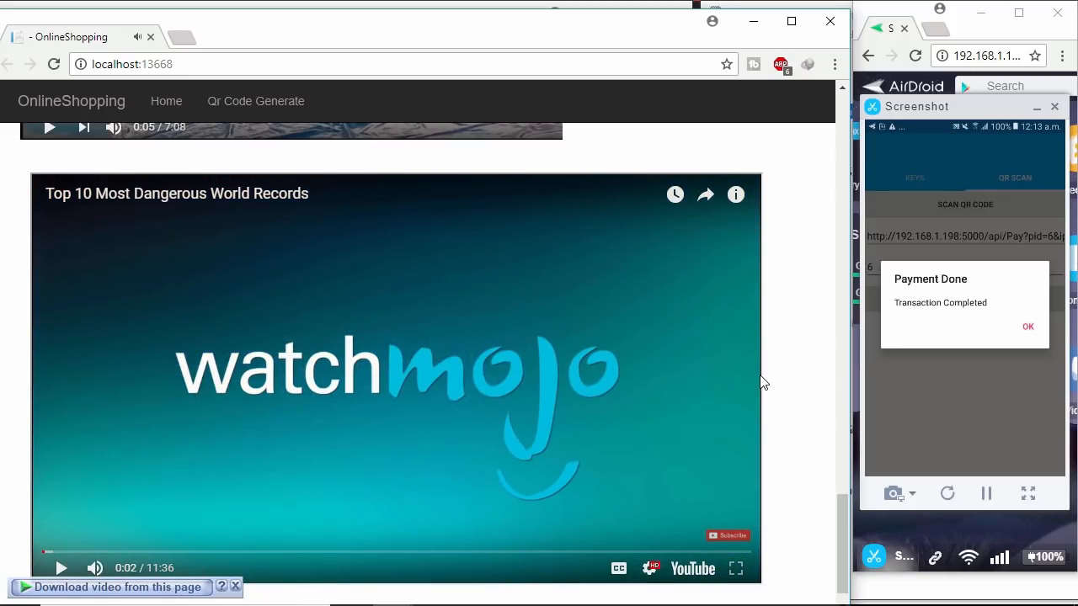
left_click(1027, 326)
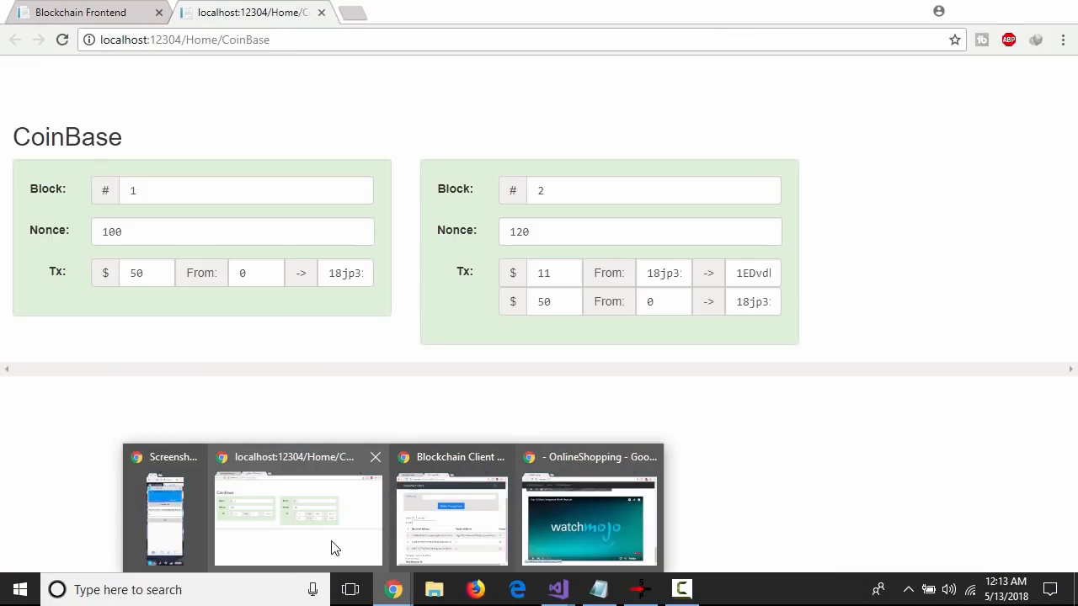
mouse_move(335, 531)
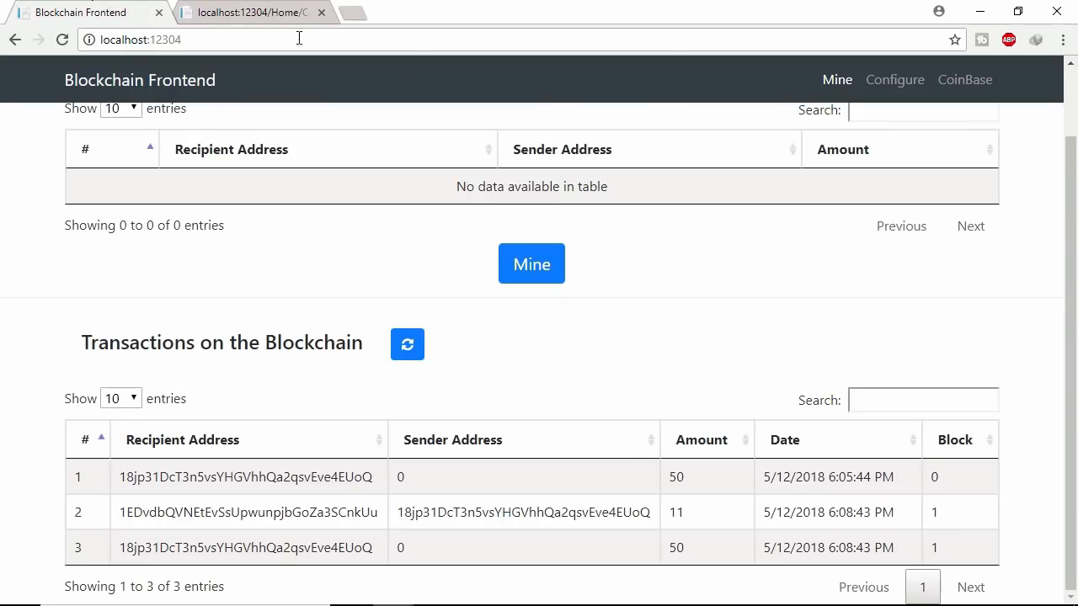
Step: Refresh pending transactions and mine the 2, 1 and 6 coin payments into a block
scroll("up", 3)
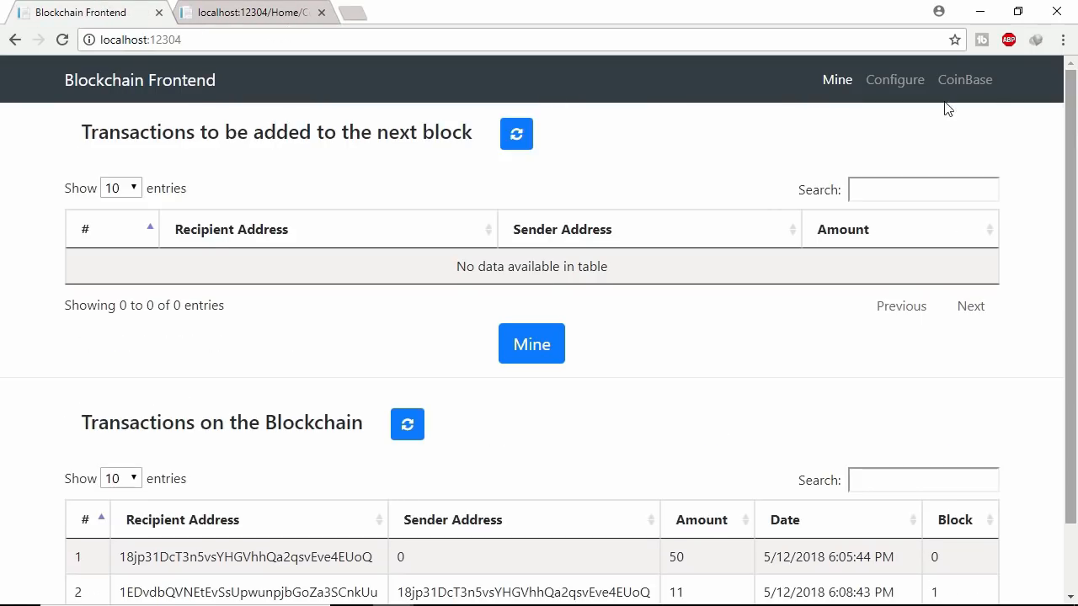
left_click(516, 134)
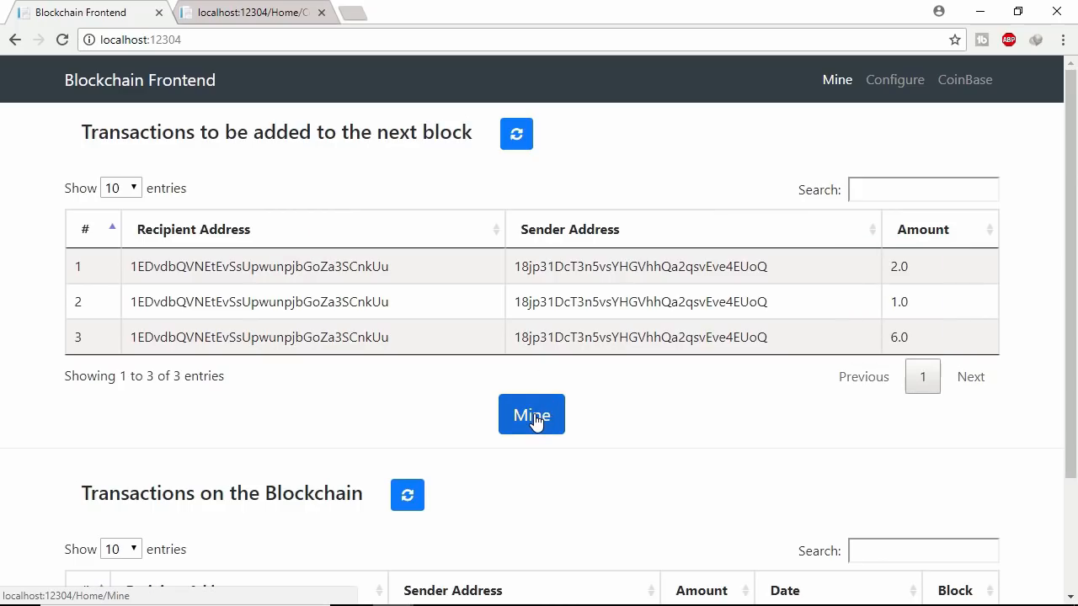
left_click(531, 415)
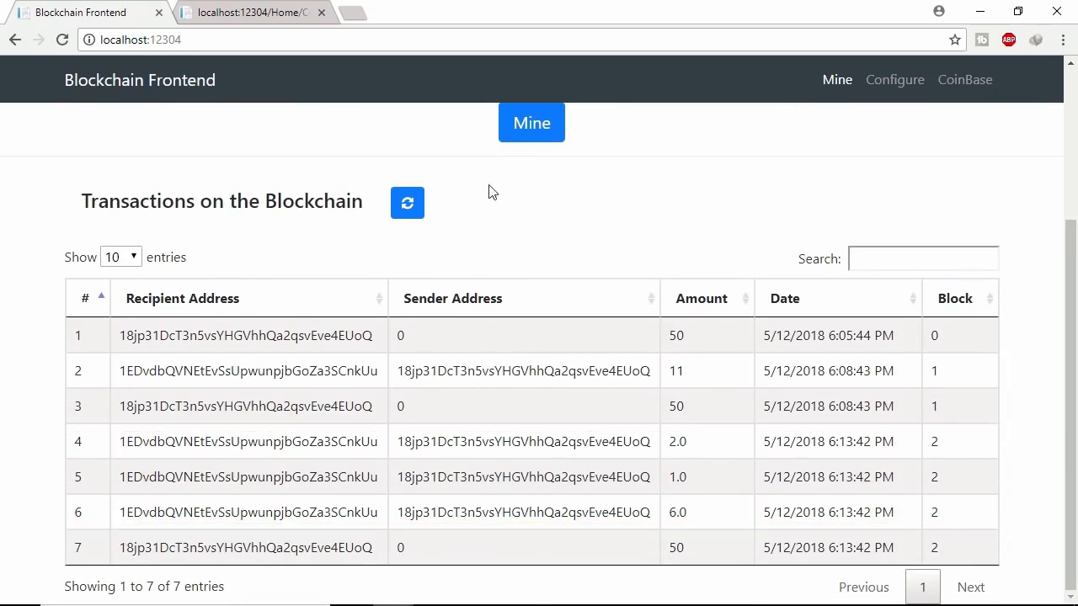
left_click(965, 79)
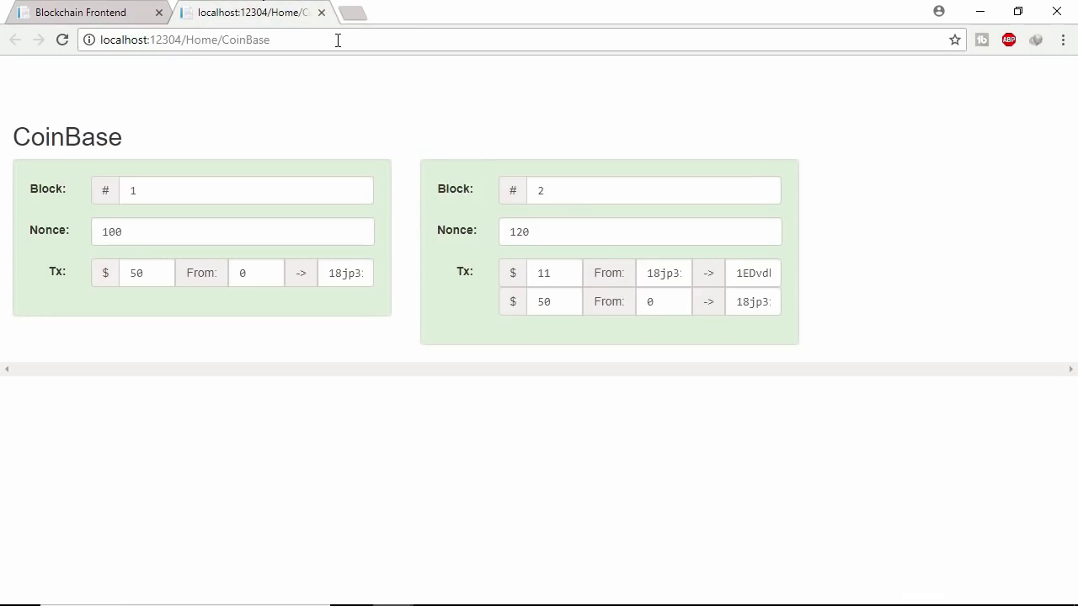
Step: Reload the CoinBase page to show block 3 with its four transactions
left_click(211, 39)
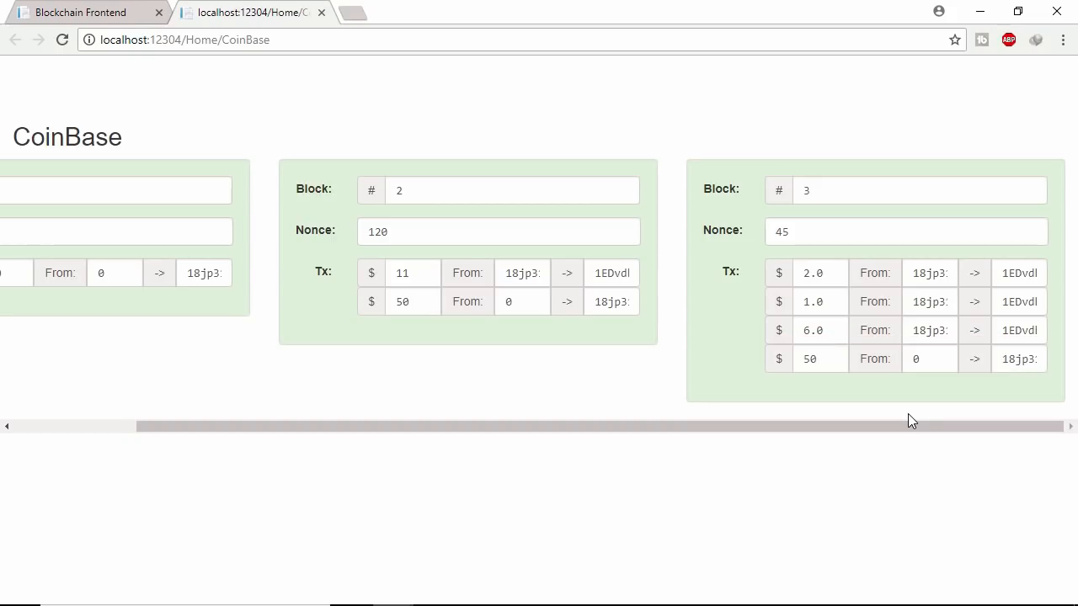
mouse_move(598, 589)
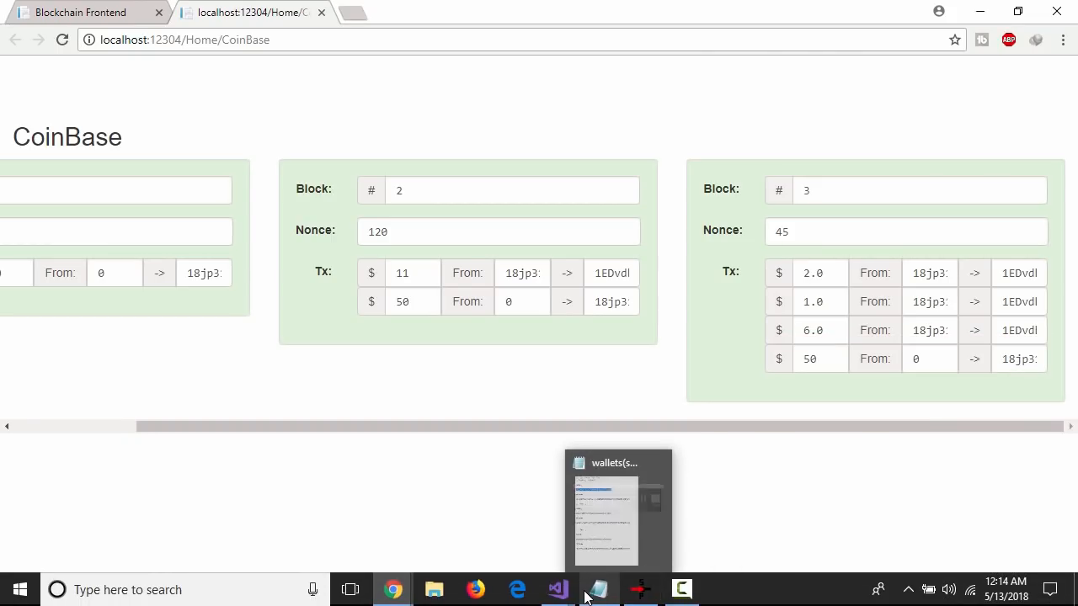
left_click(597, 589)
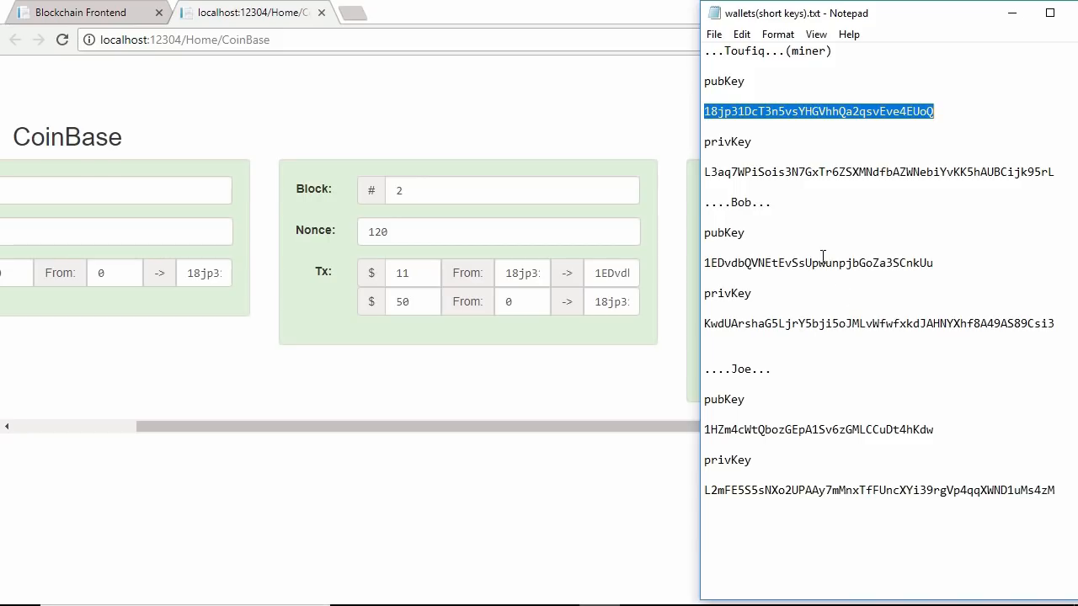
double_click(819, 263)
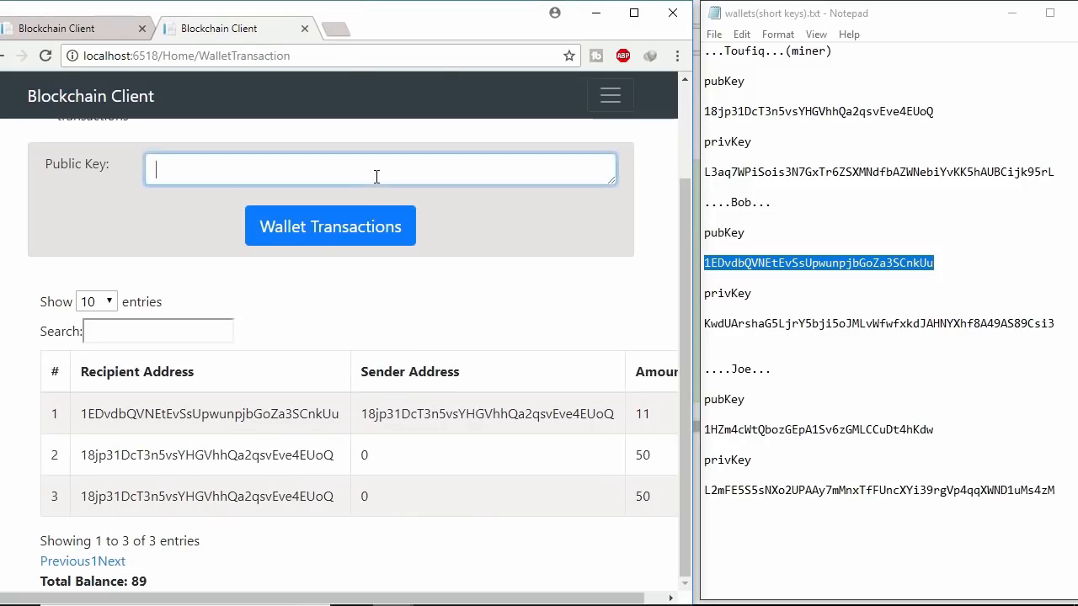
type("1EDvdbQVNEtEvSsUpwunpjbGoZa3SCnkUu")
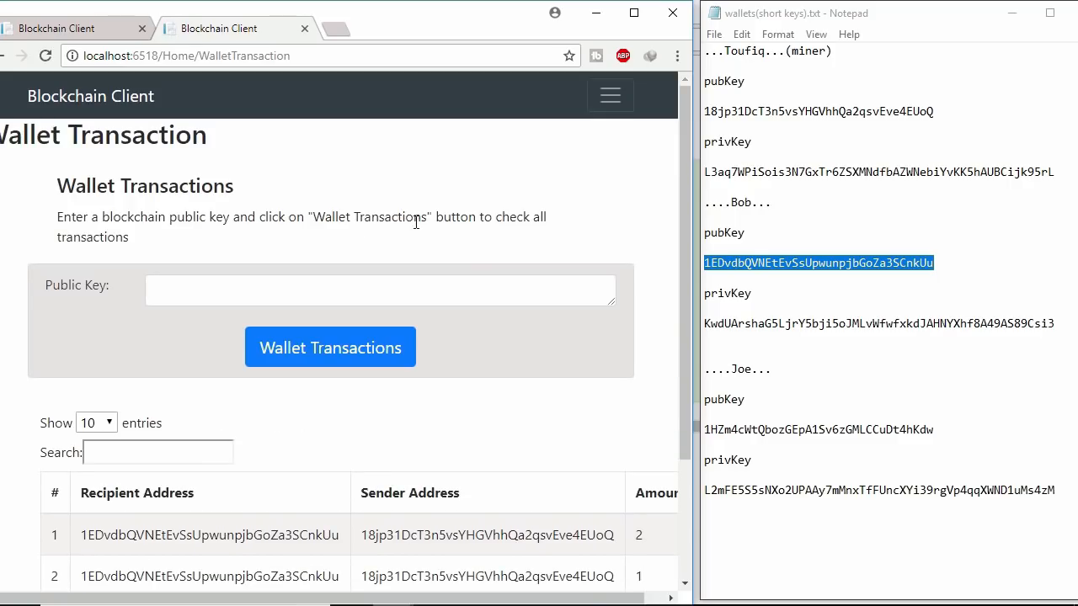
scroll("down", 3)
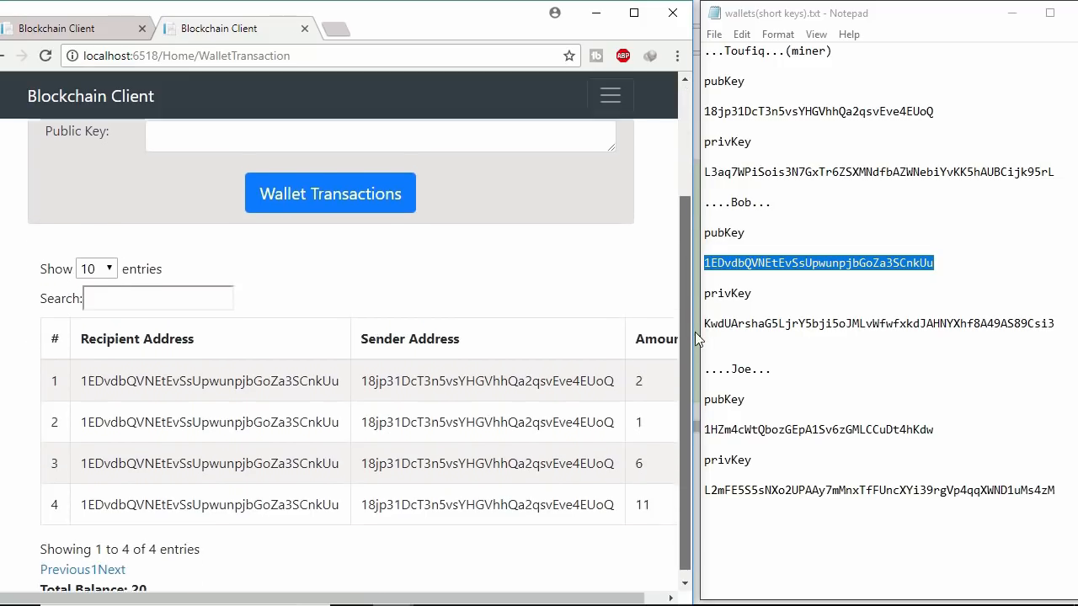